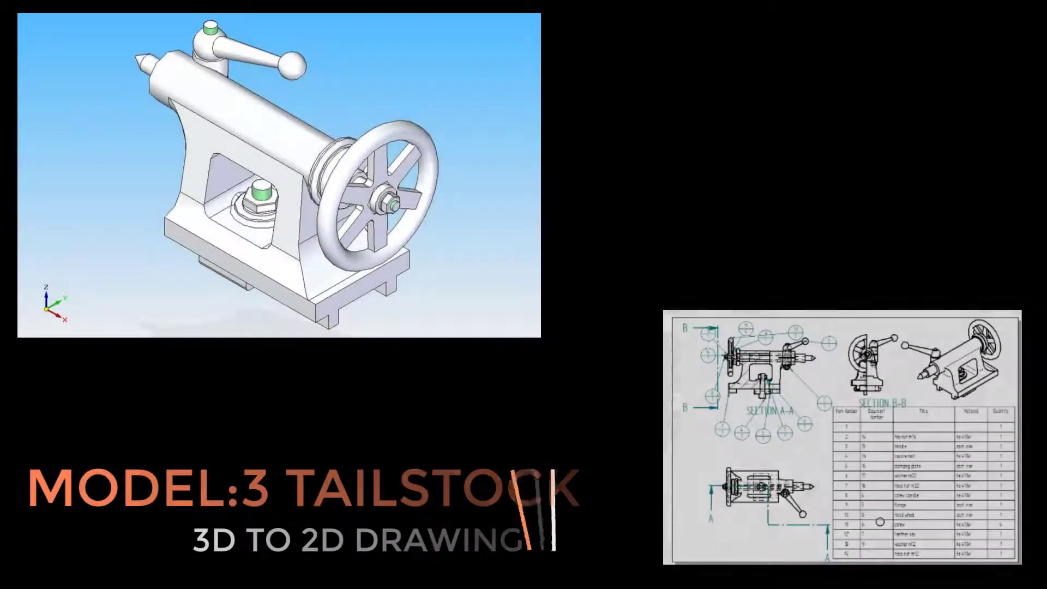
Create a drawing from the tailstock assembly and proceed through the view wizard to the orientation page.
left_click(26, 22)
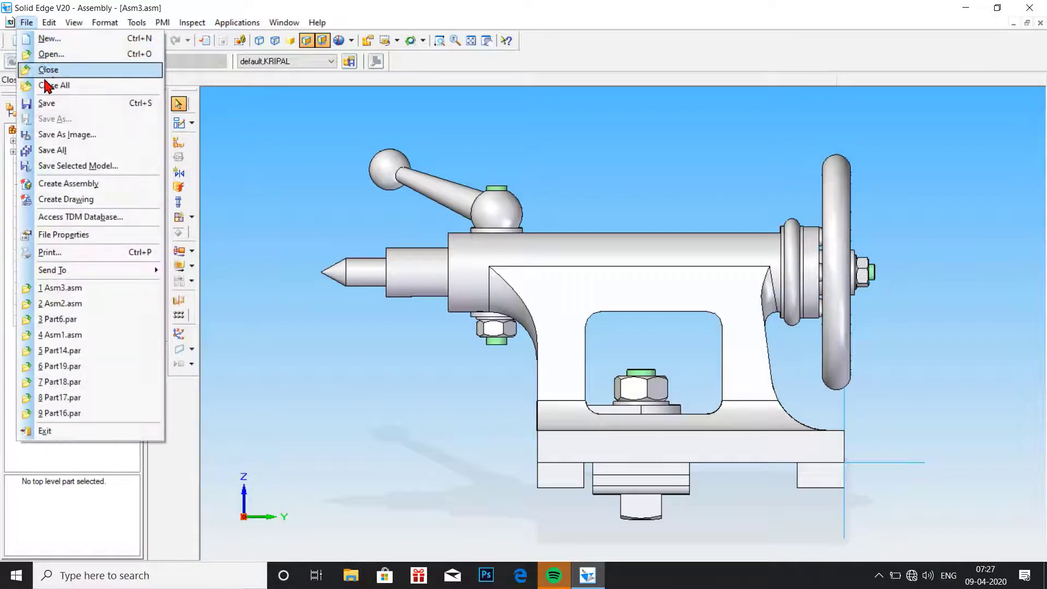
mouse_move(65, 199)
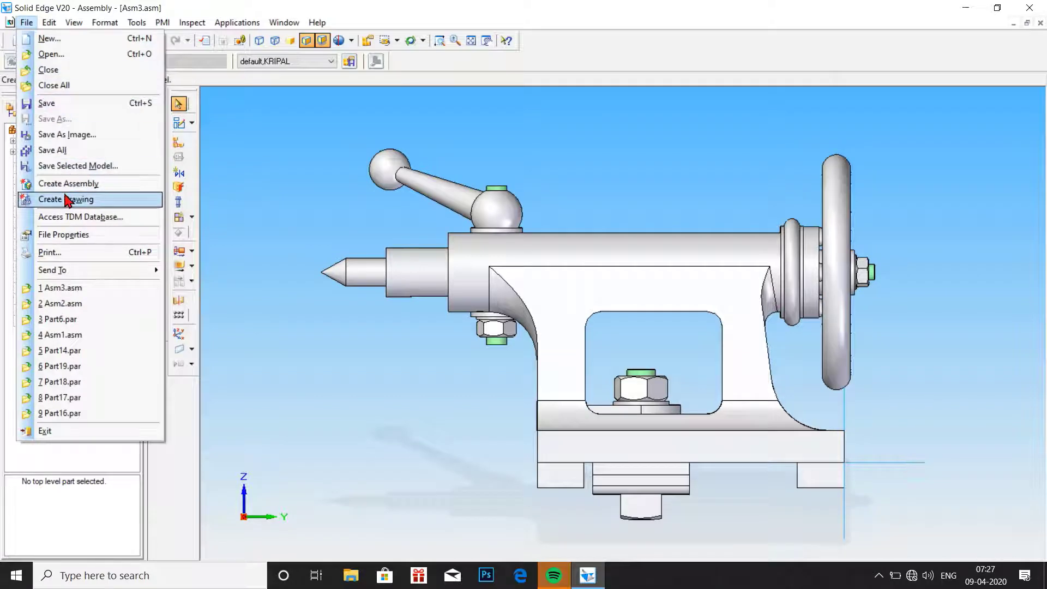
left_click(68, 199)
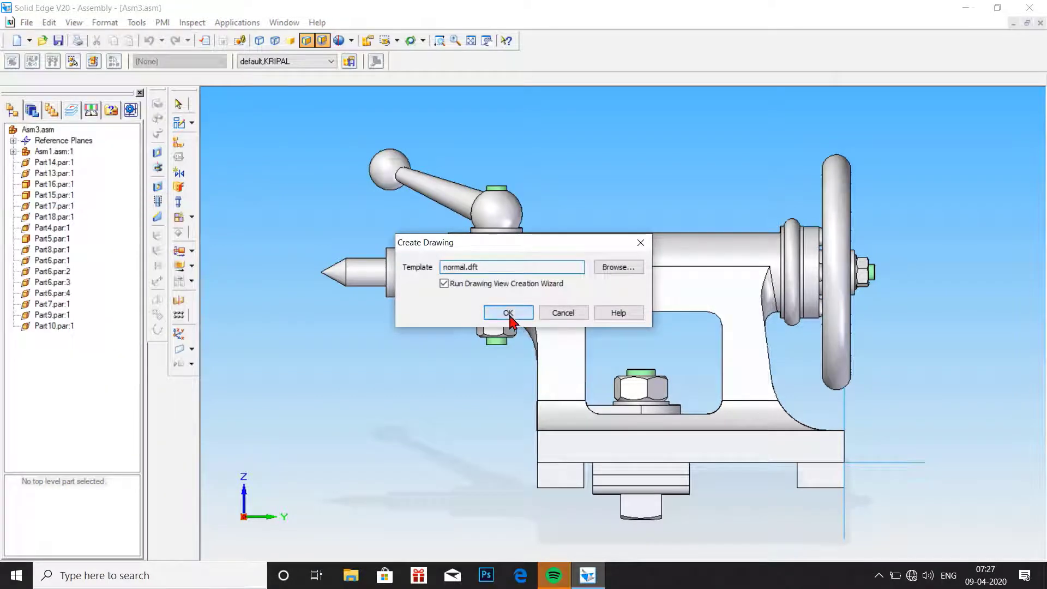
left_click(507, 313)
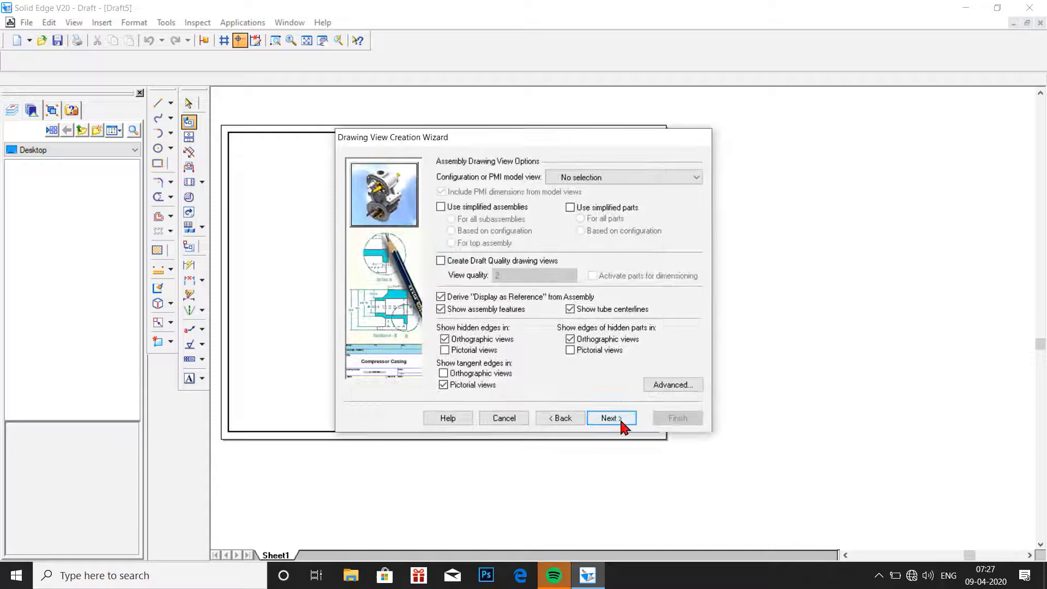
left_click(609, 417)
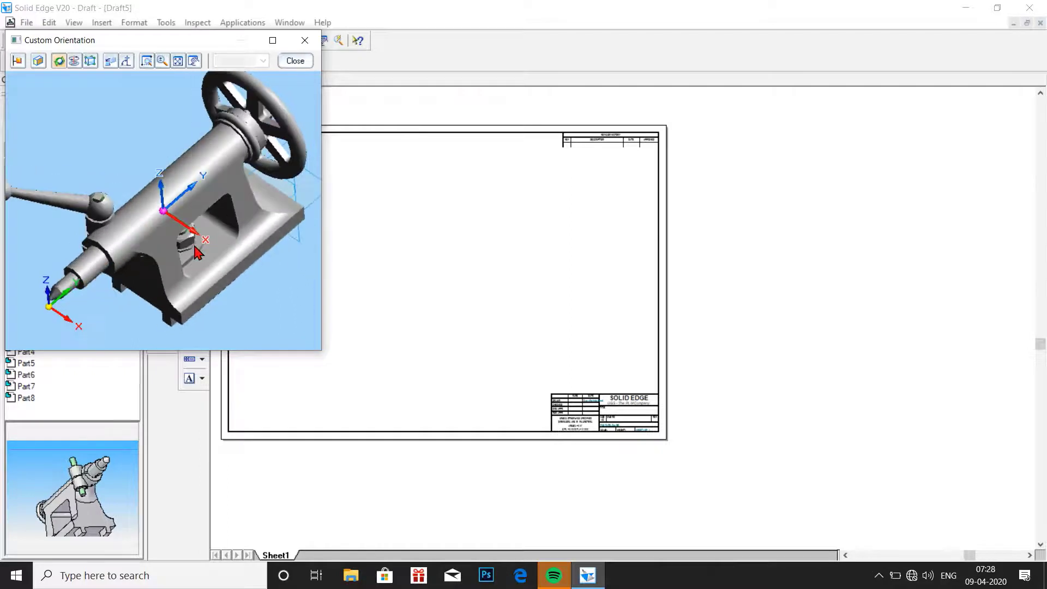
Set a custom top-down main view orientation and return to the wizard.
left_click(89, 60)
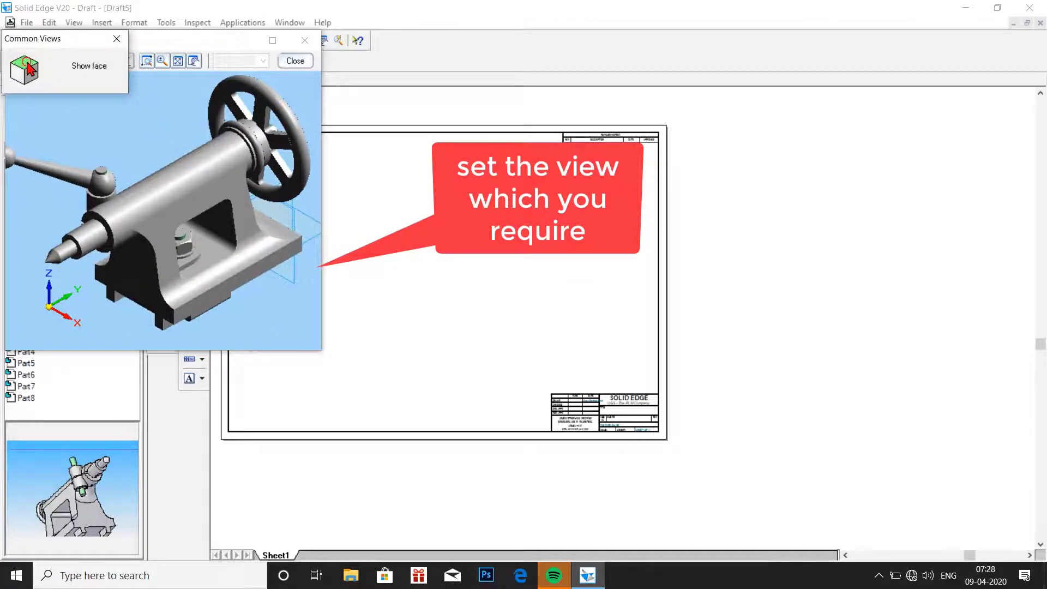
left_click(24, 66)
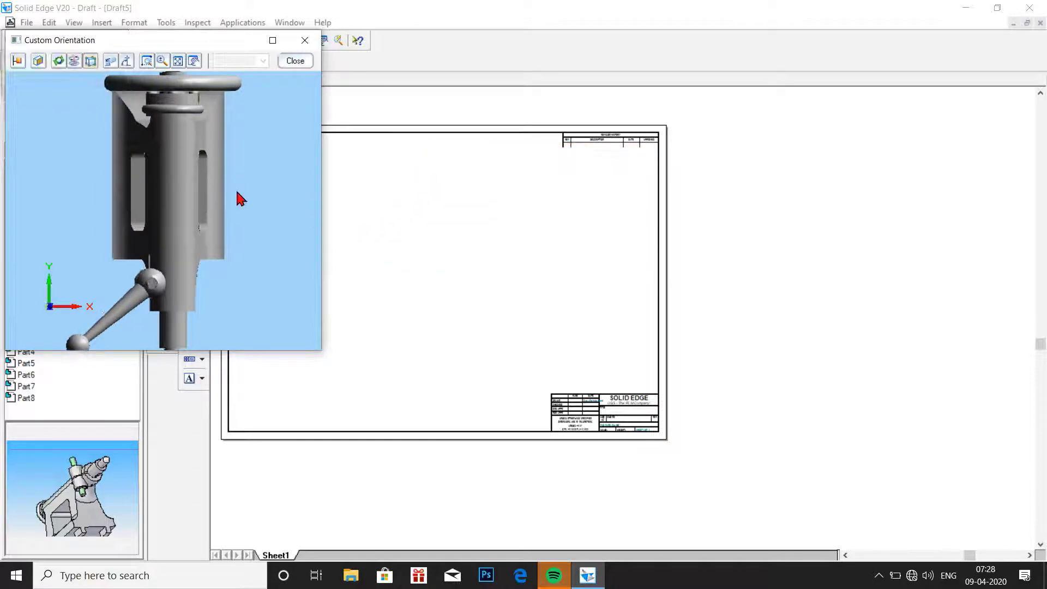
left_click_drag(241, 199, 274, 155)
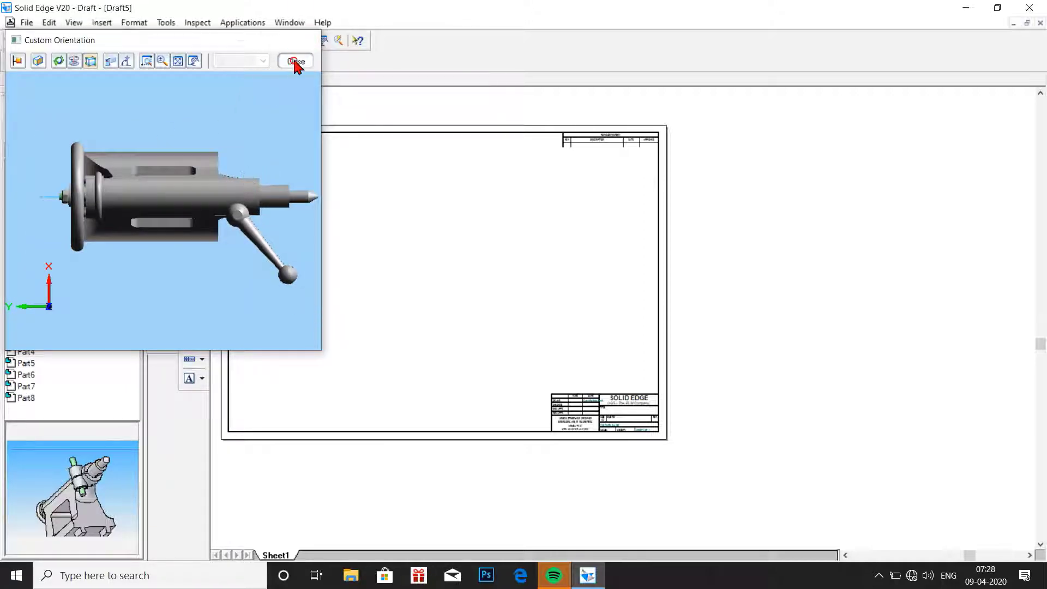
left_click(295, 60)
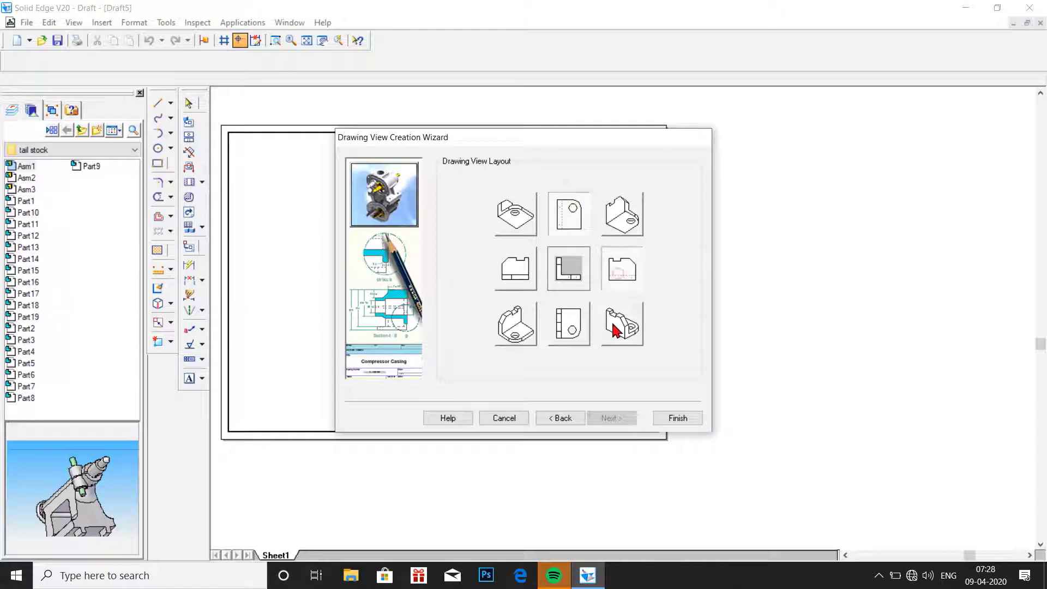
Finish the wizard, place the view set on the sheet and bring up Sheet Setup for Sheet1.
left_click(676, 418)
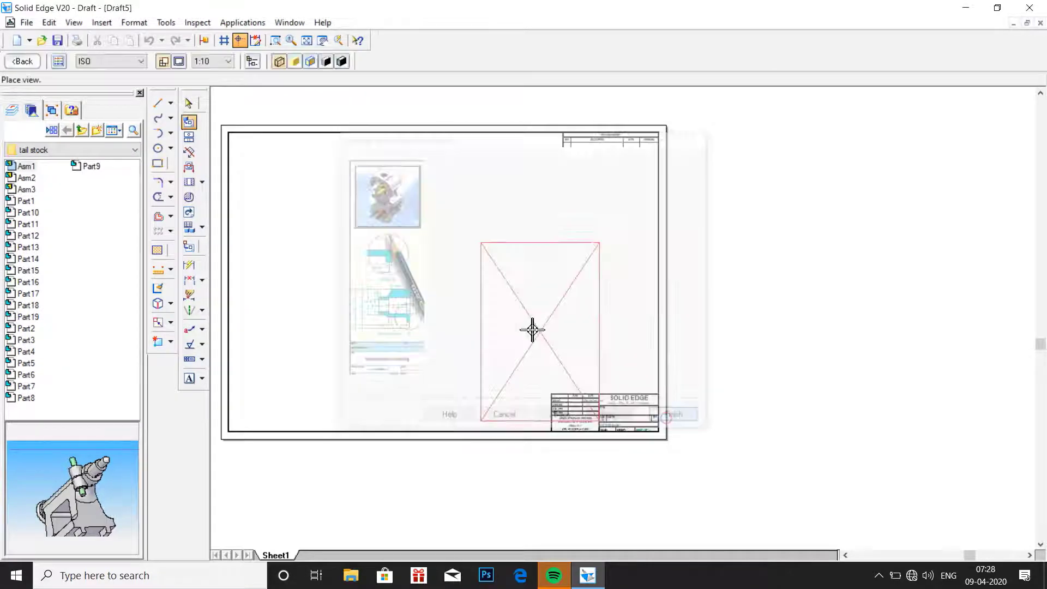
left_click(675, 414)
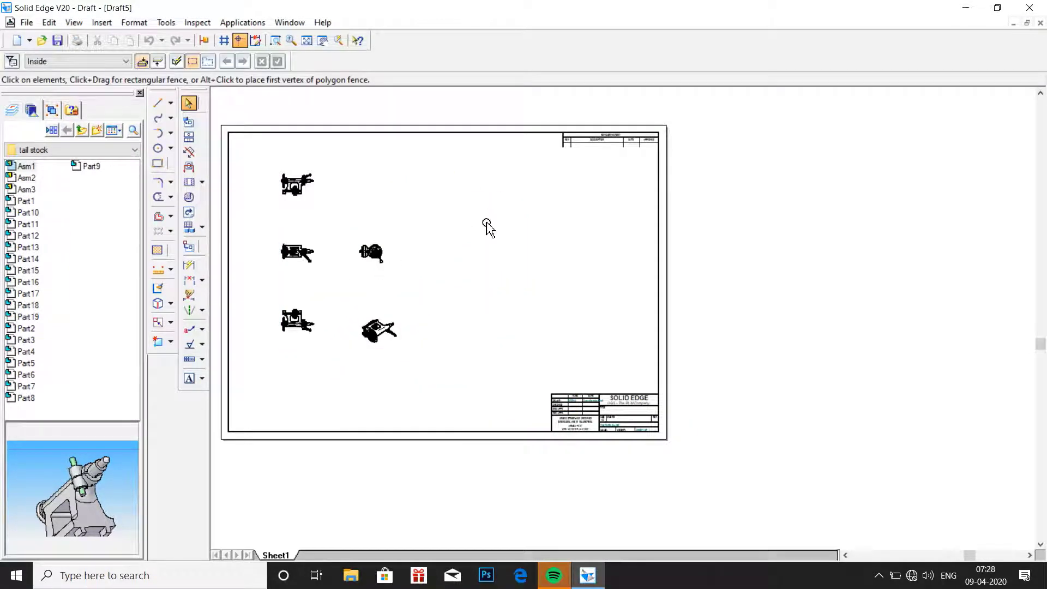
right_click(276, 555)
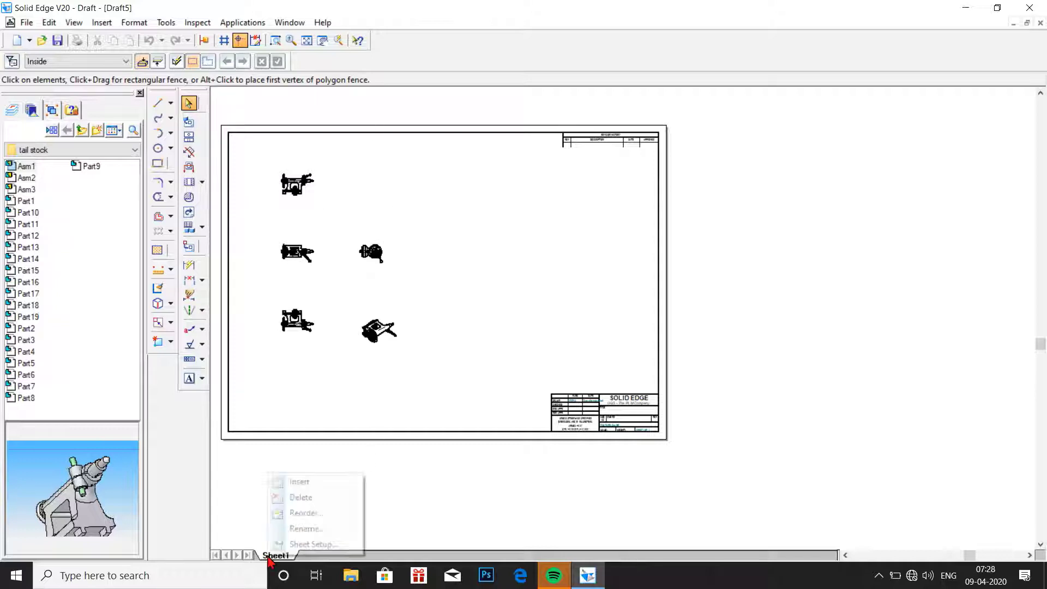
left_click(312, 544)
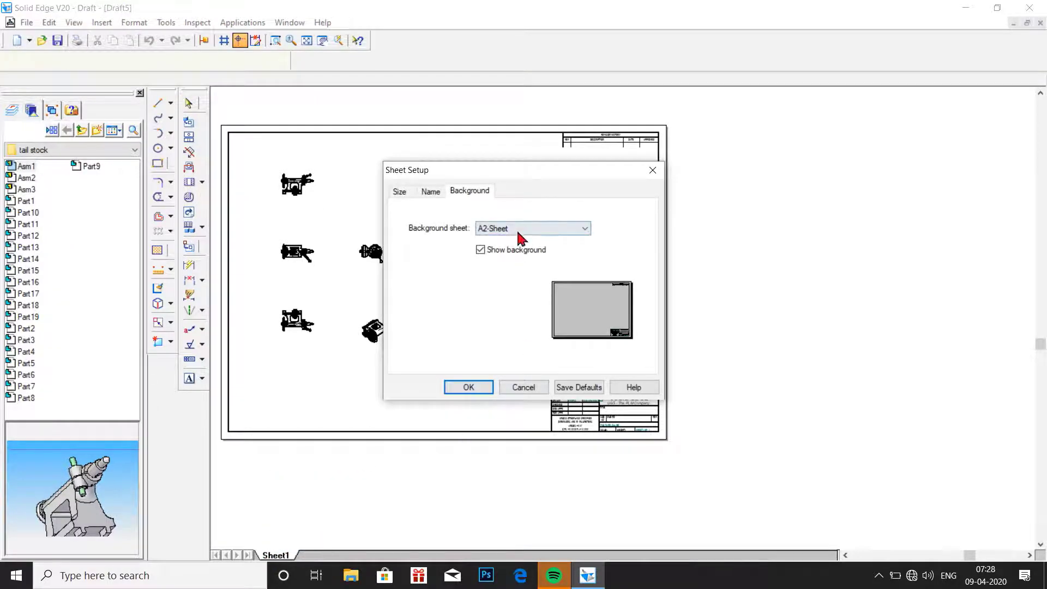
Switch the sheet background to A4-Sheet.
left_click(585, 228)
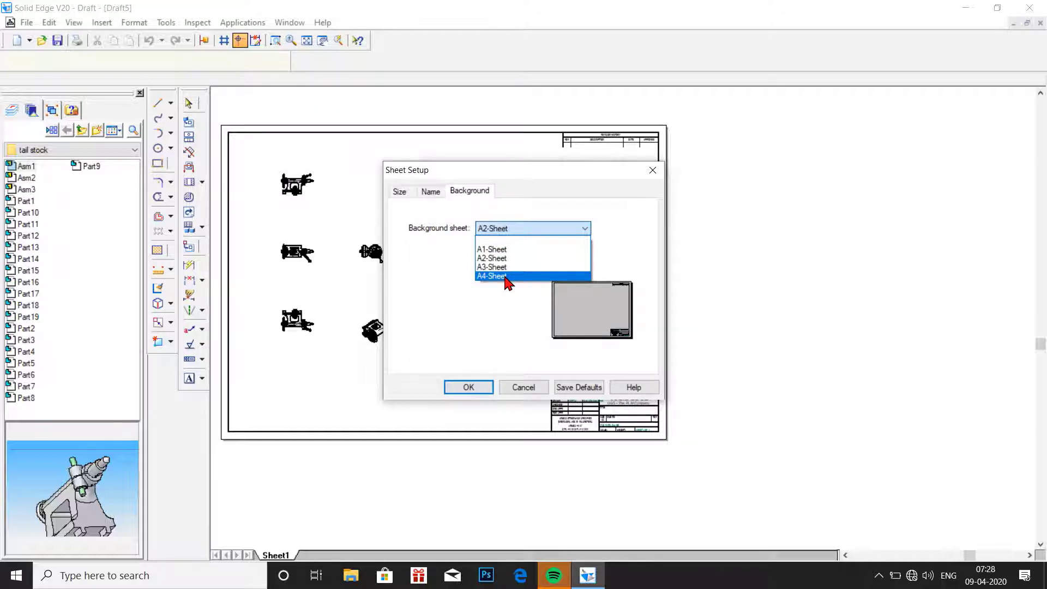
left_click(492, 276)
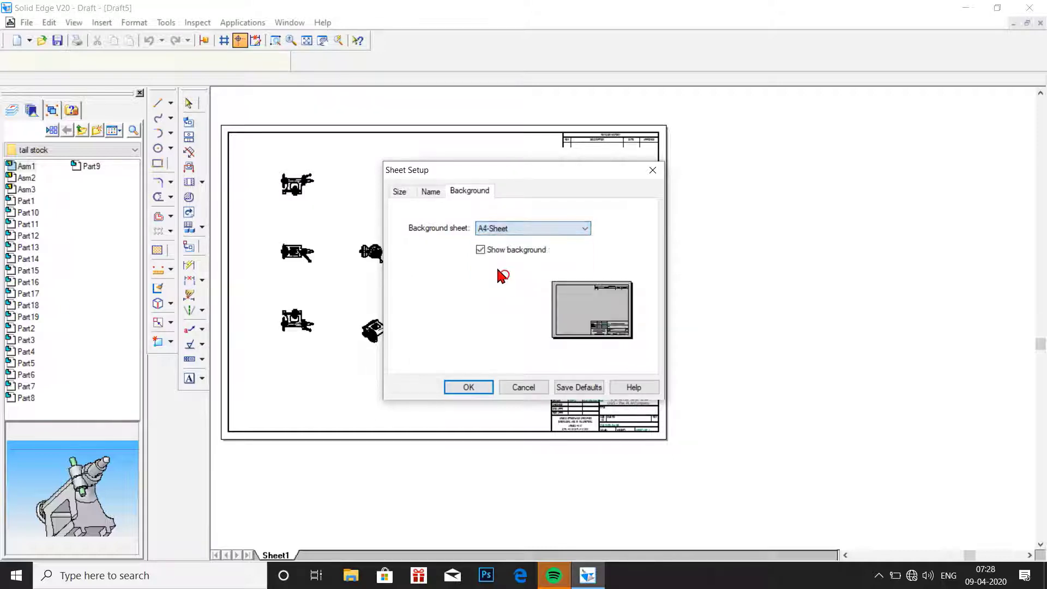
left_click(468, 387)
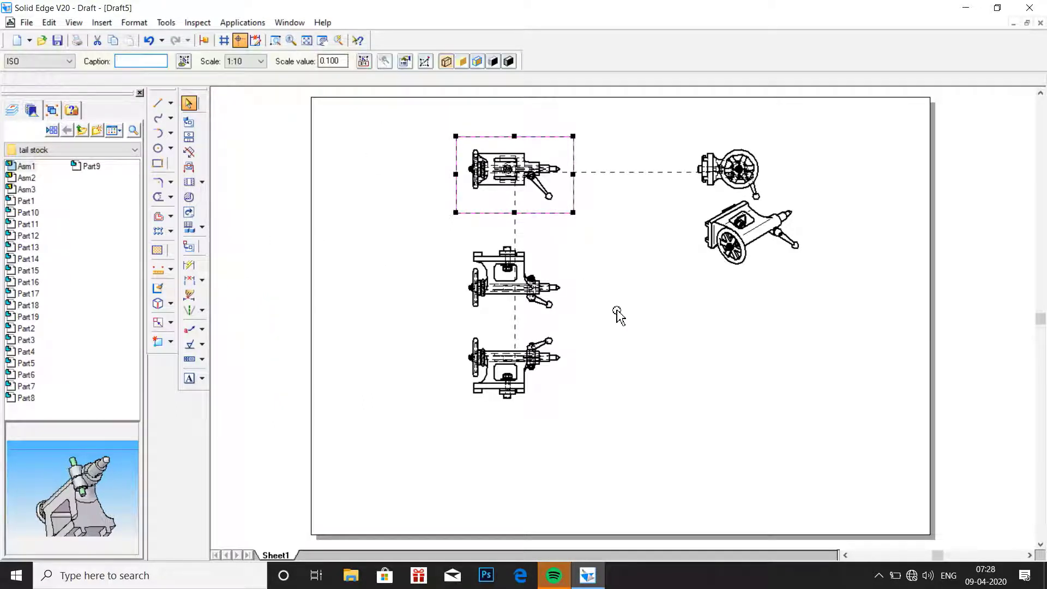
Delete all views except the top view, confirming each deletion.
left_click(514, 277)
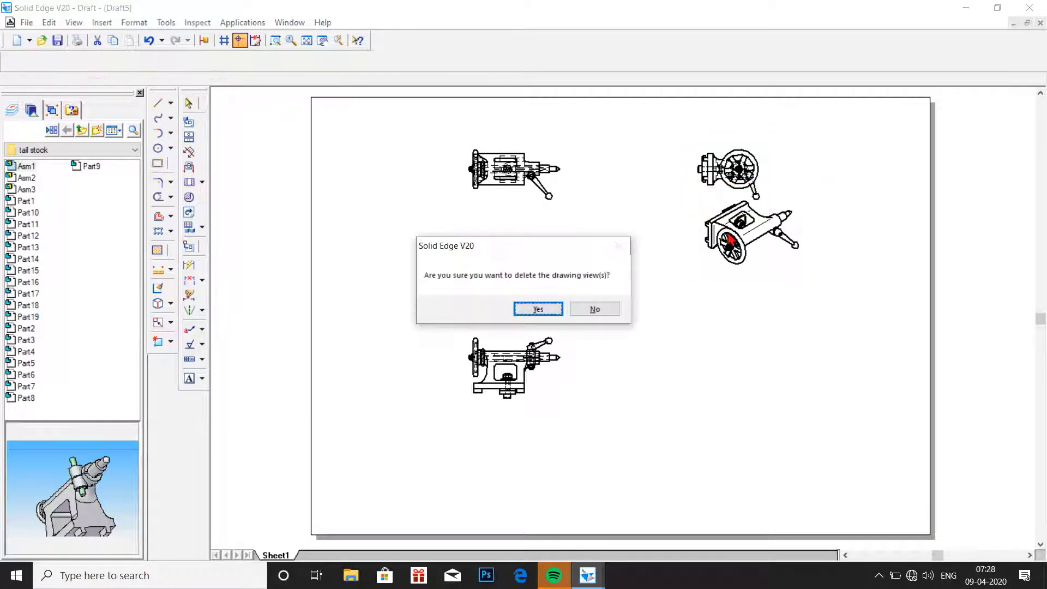
left_click(537, 309)
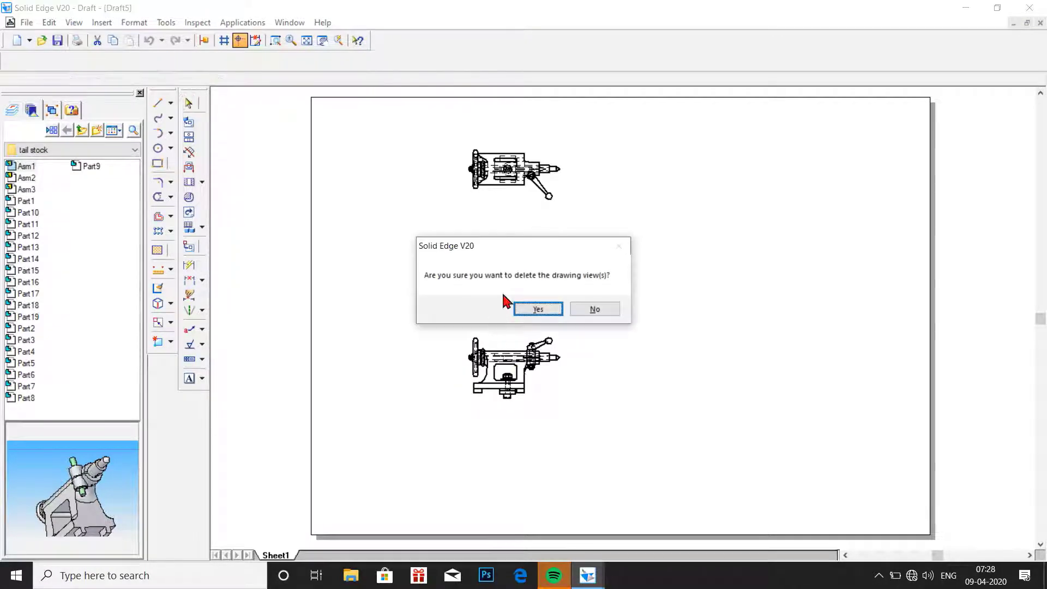
left_click(537, 309)
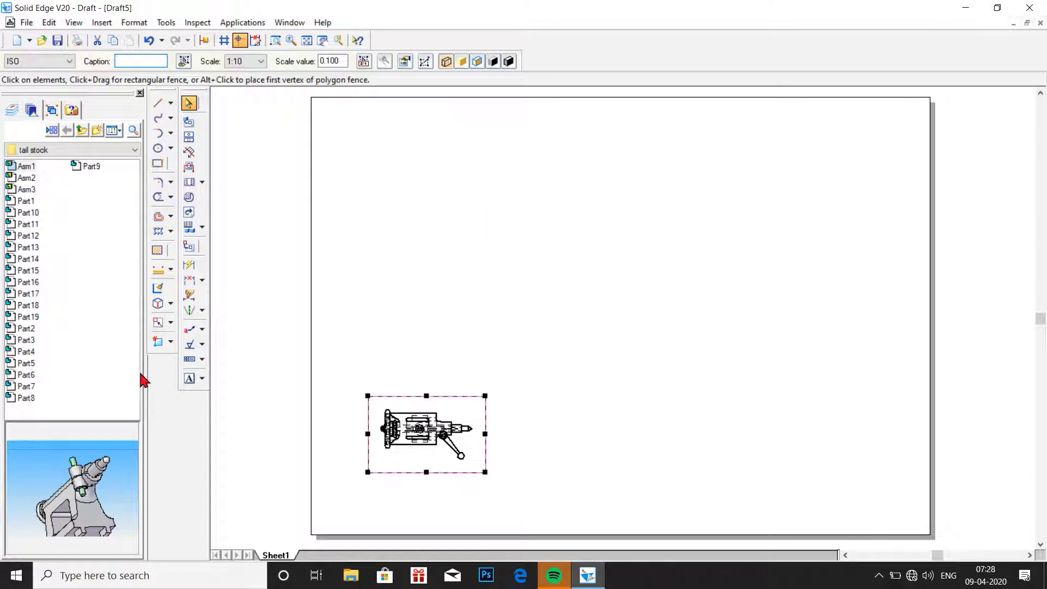
Rescale the top view by factor 2 to 1:5 and add an isometric view of the assembly.
left_click(158, 323)
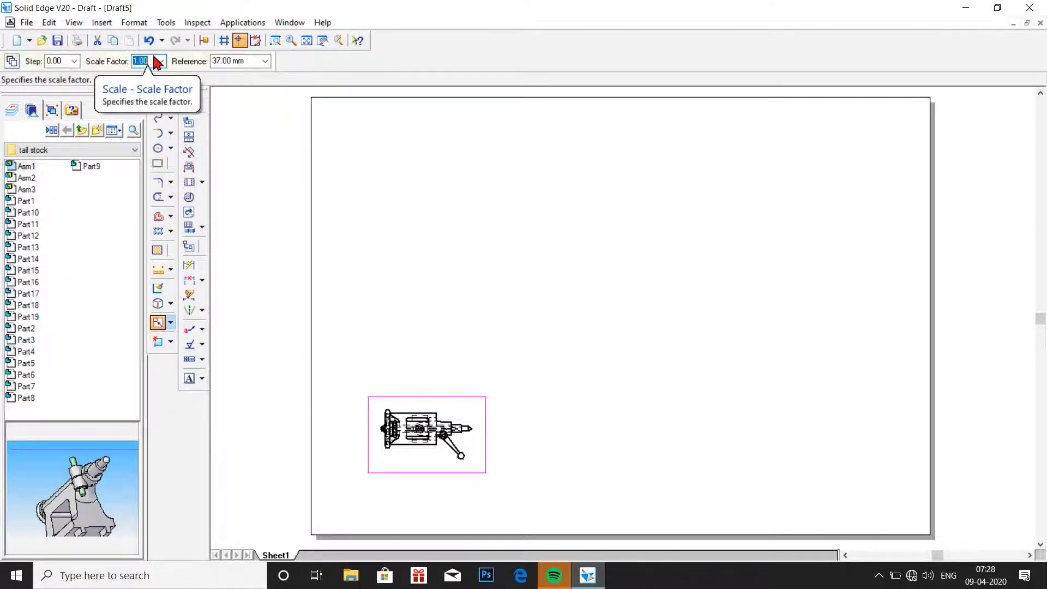
type("2.00")
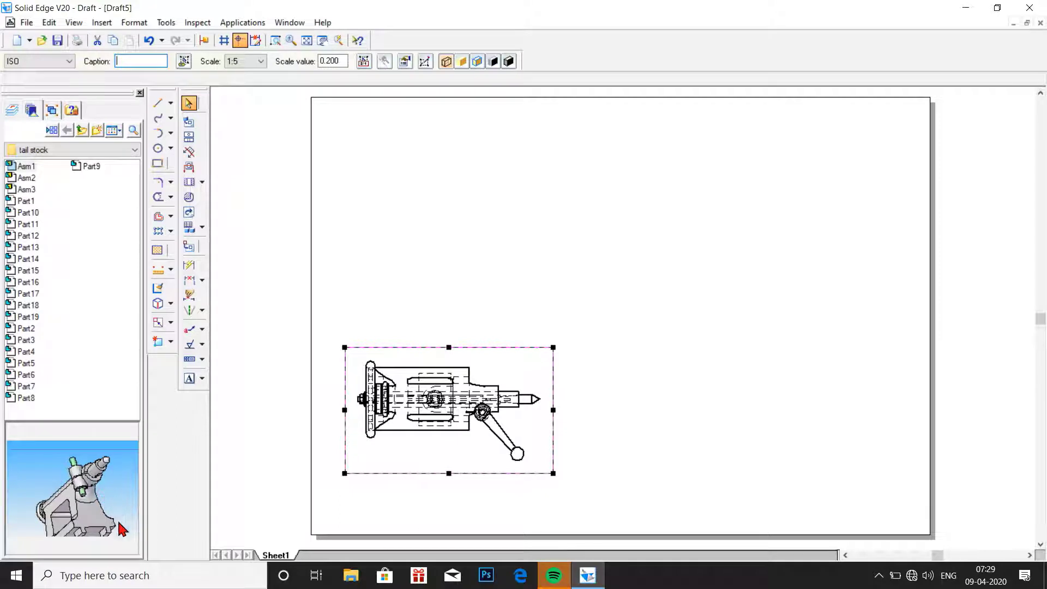
mouse_move(27, 181)
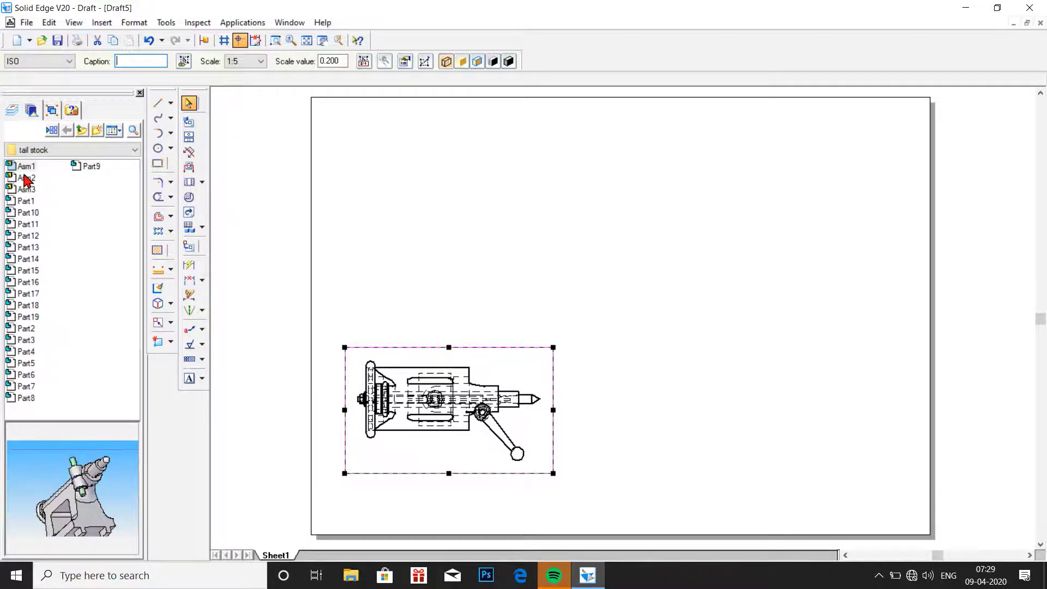
left_click(28, 190)
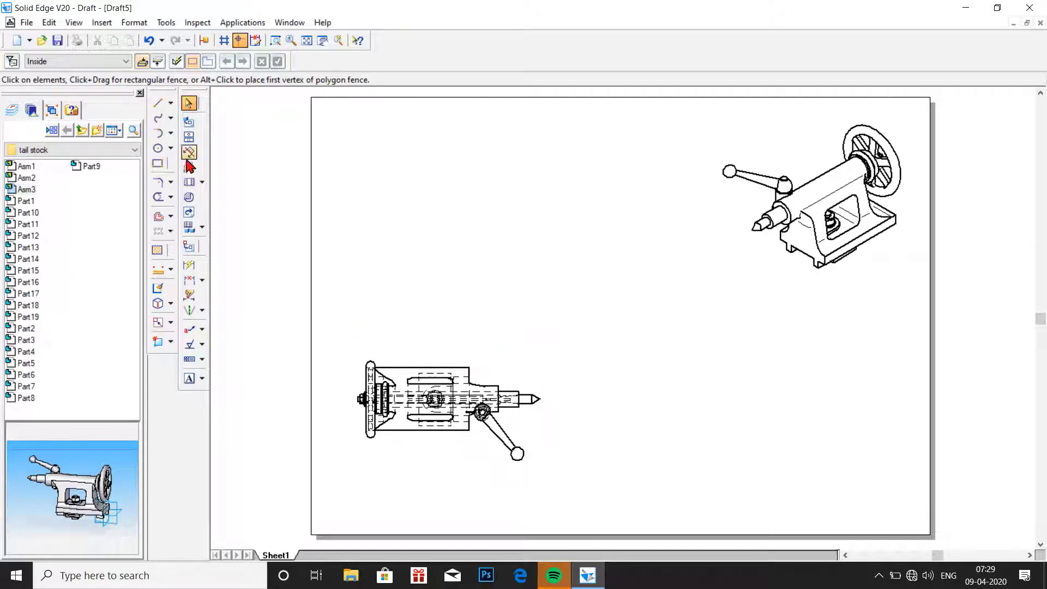
Draw stepped cutting plane A-A along the centreline of the top view and finish it.
left_click(190, 167)
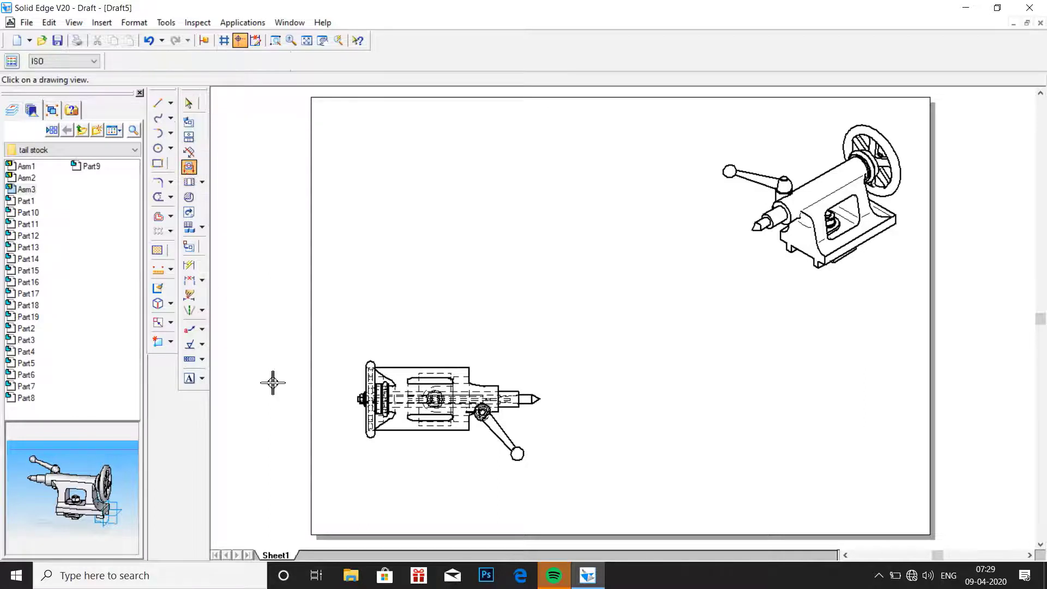
mouse_move(363, 479)
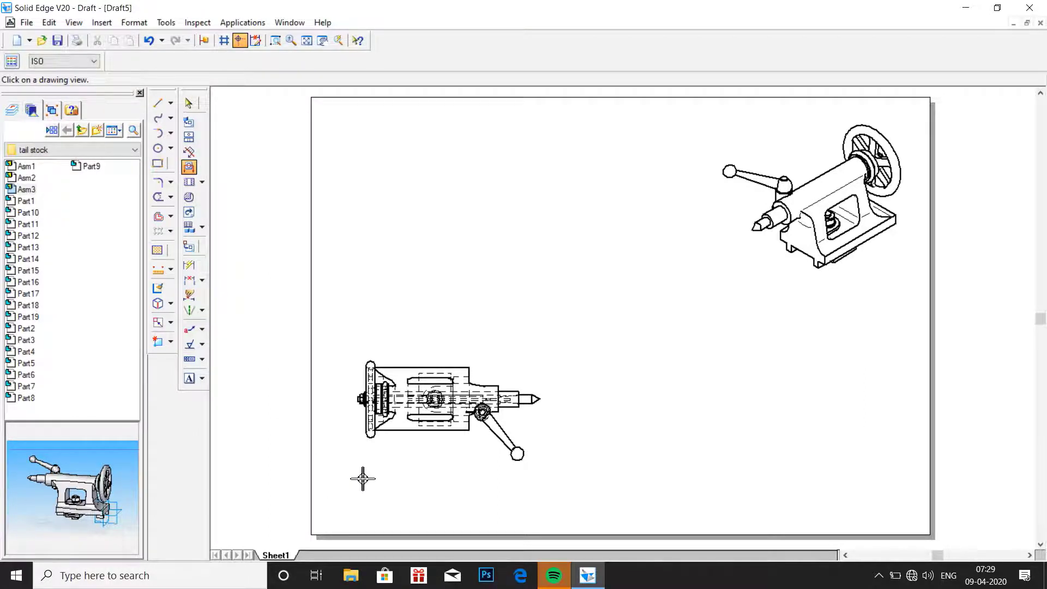
mouse_move(588, 385)
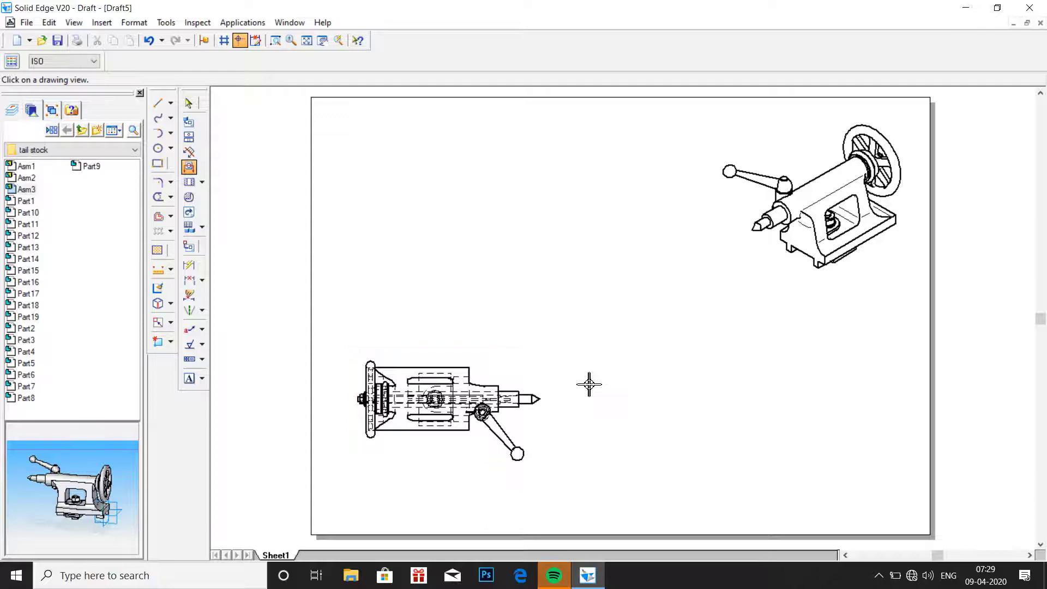
mouse_move(373, 474)
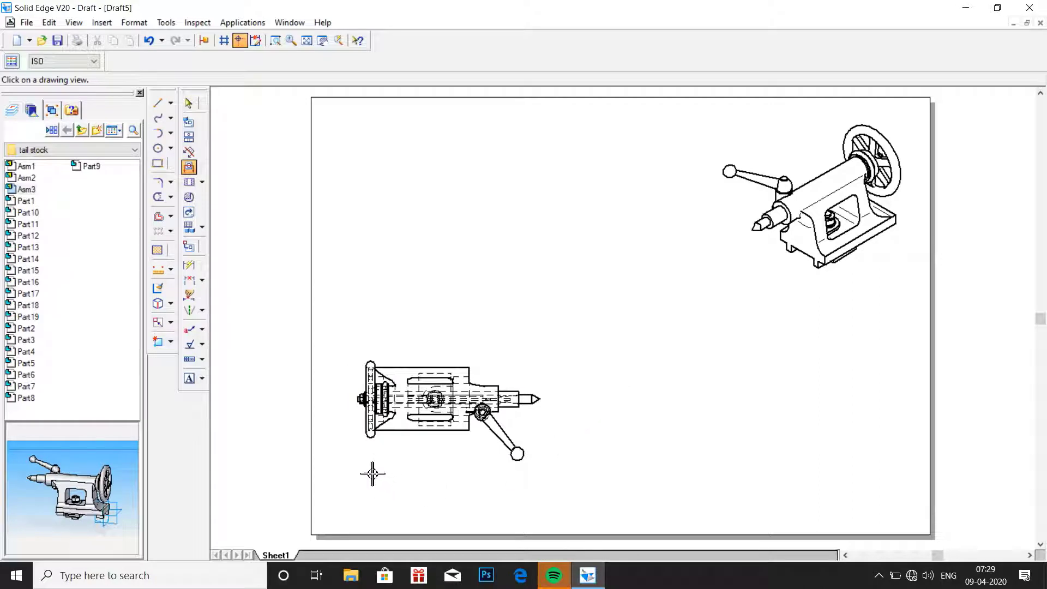
mouse_move(347, 431)
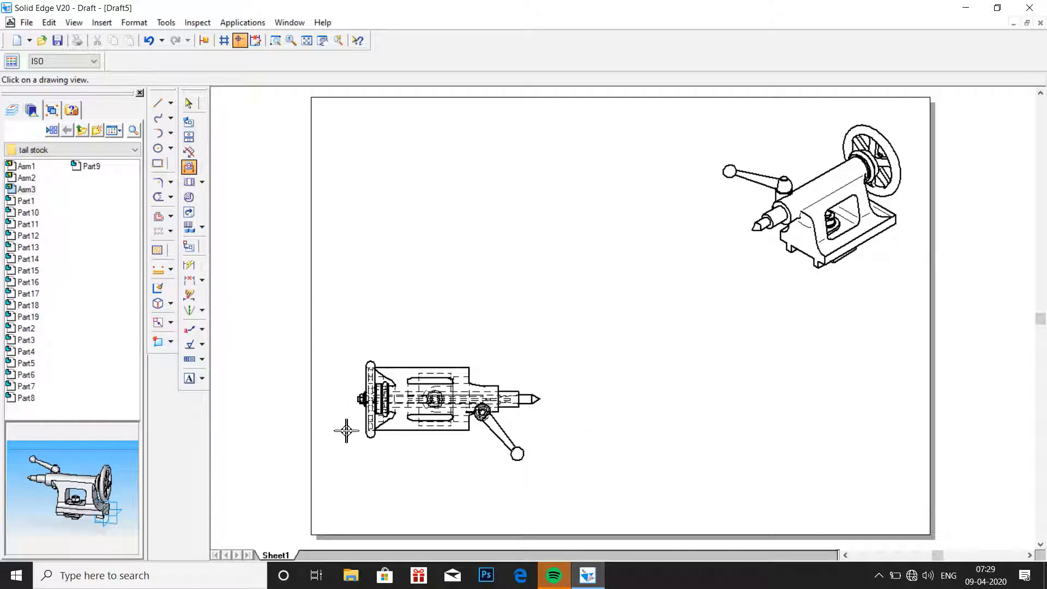
mouse_move(357, 347)
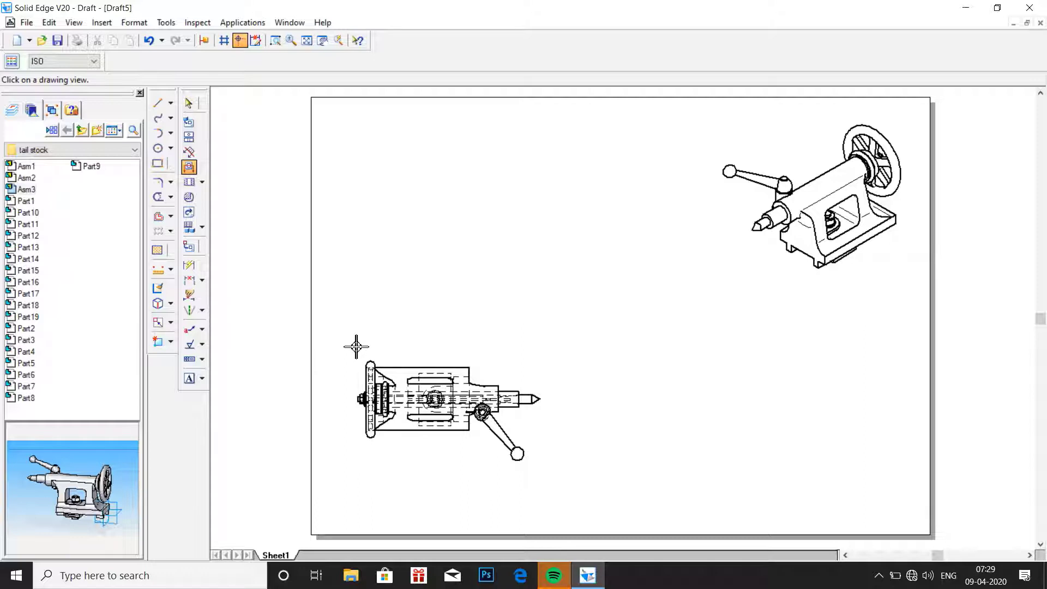
mouse_move(352, 386)
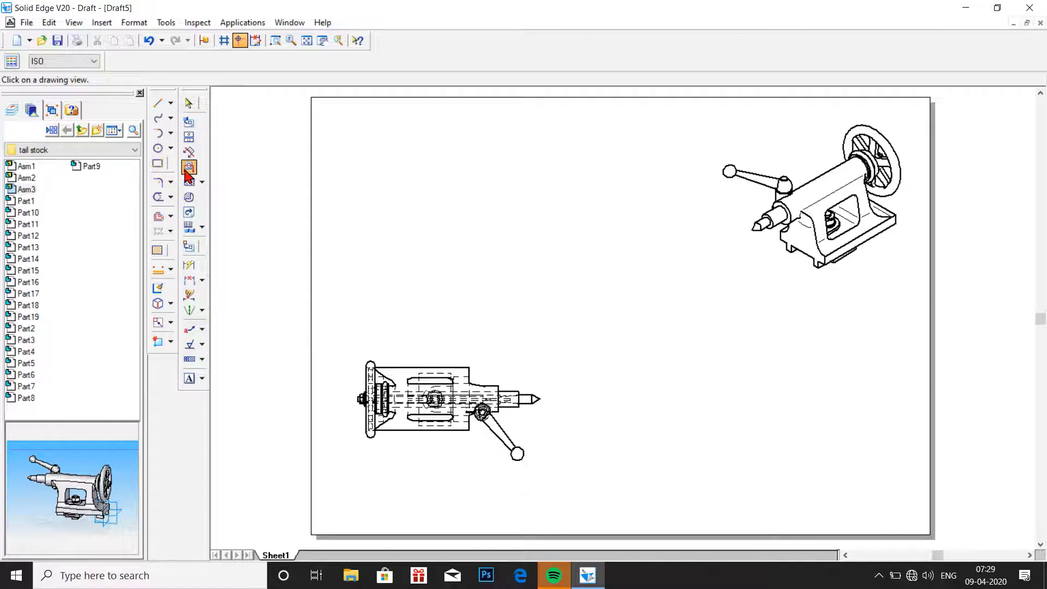
left_click(189, 166)
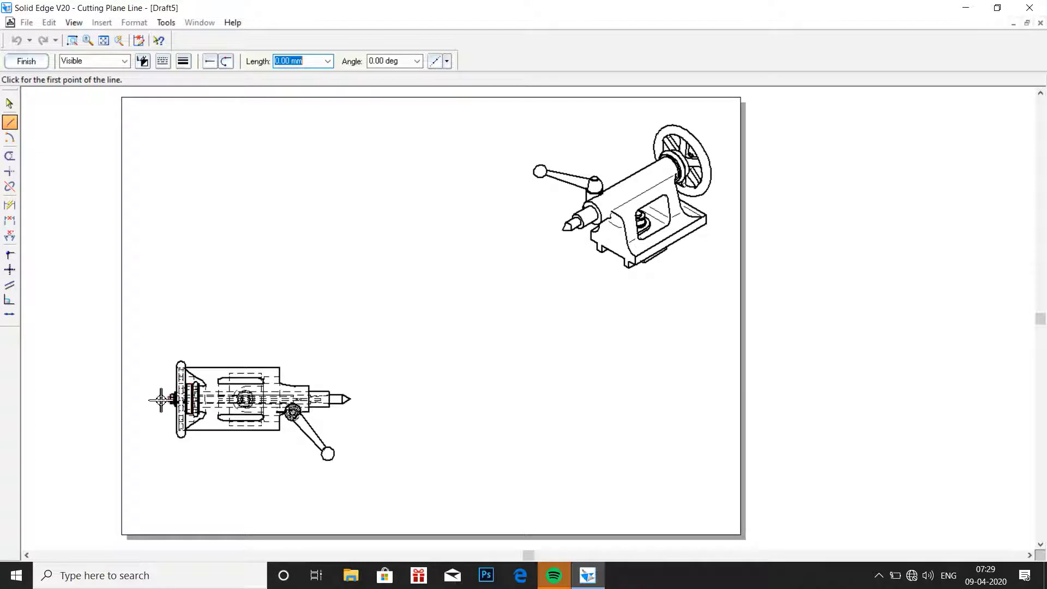
mouse_move(165, 399)
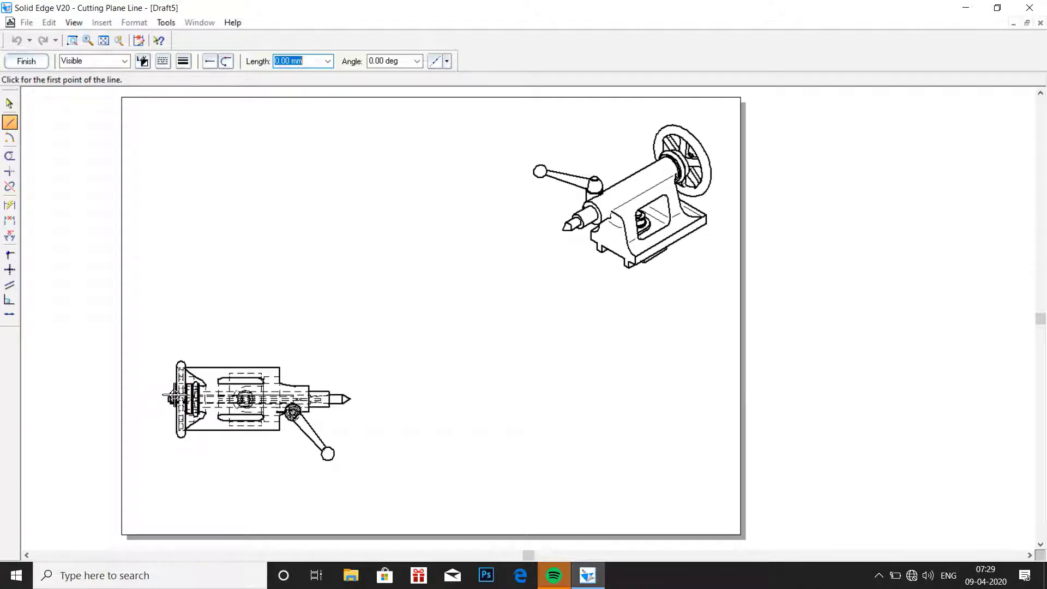
mouse_move(146, 398)
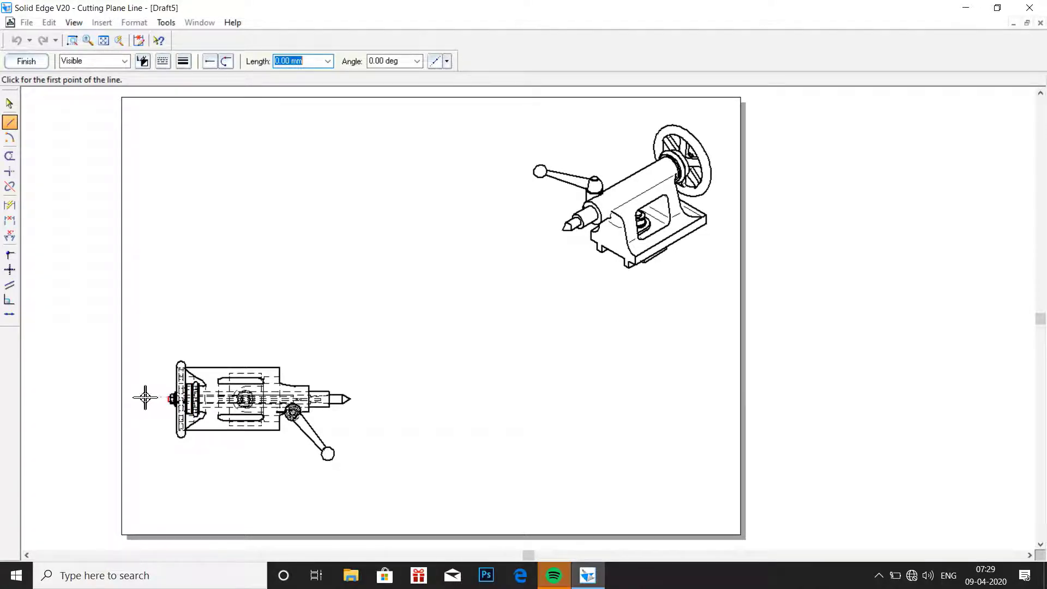
left_click(176, 398)
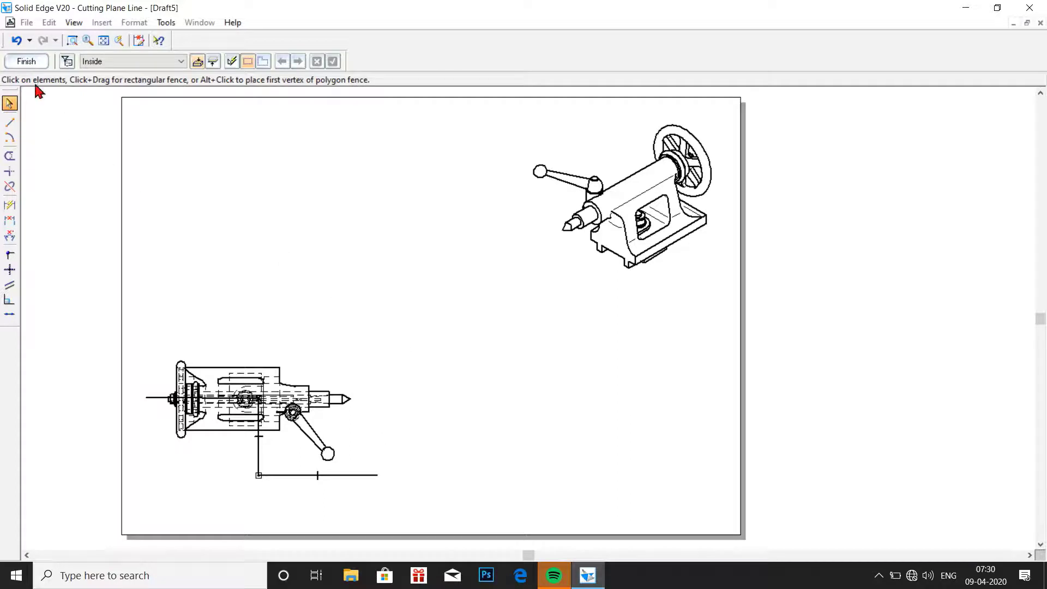
left_click(26, 60)
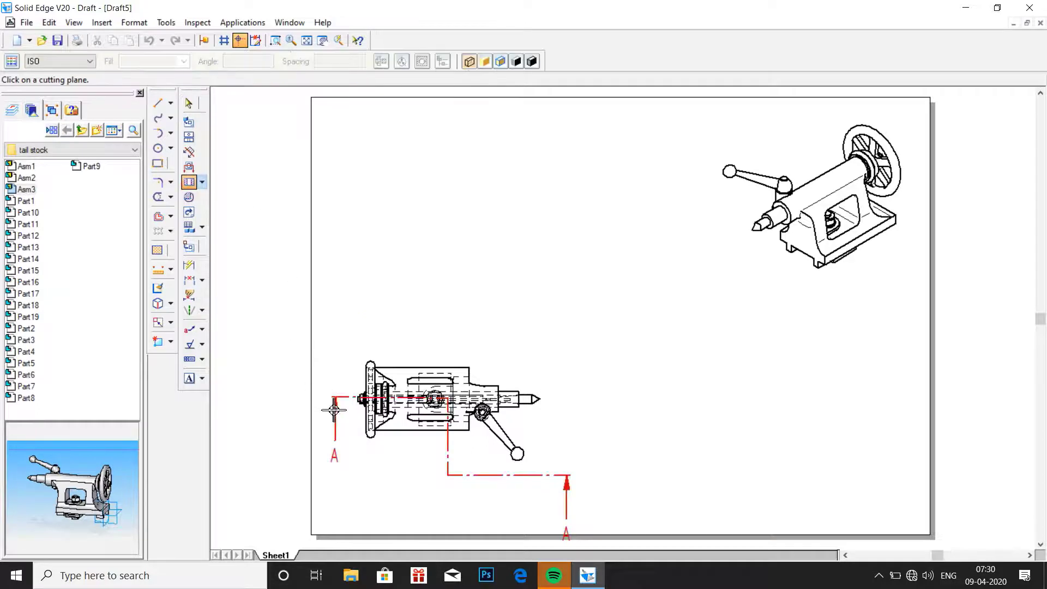
Create section A-A from its cutting plane and place it above the top view.
left_click(354, 400)
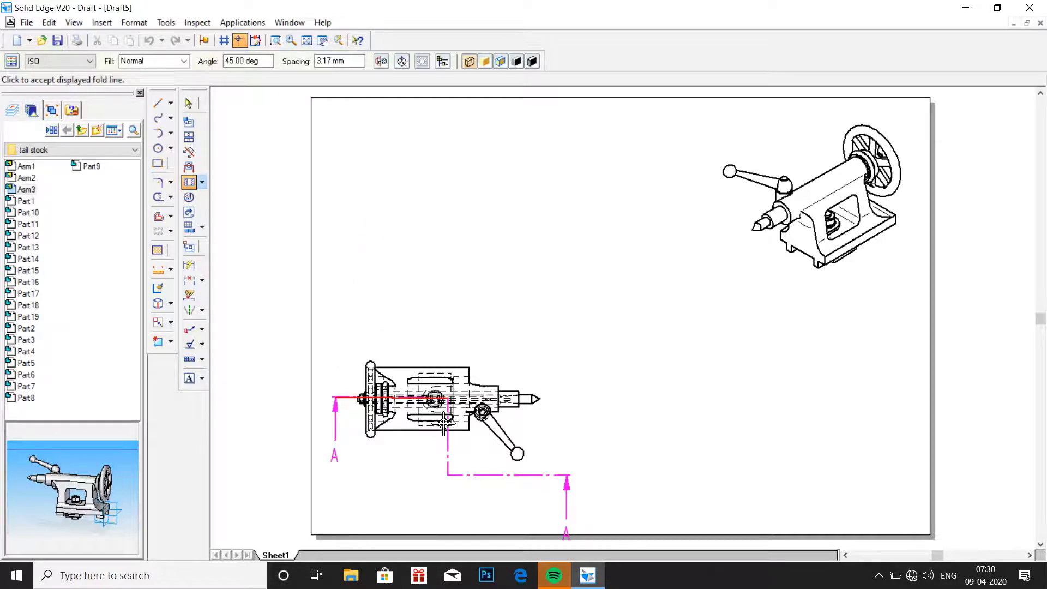
mouse_move(318, 410)
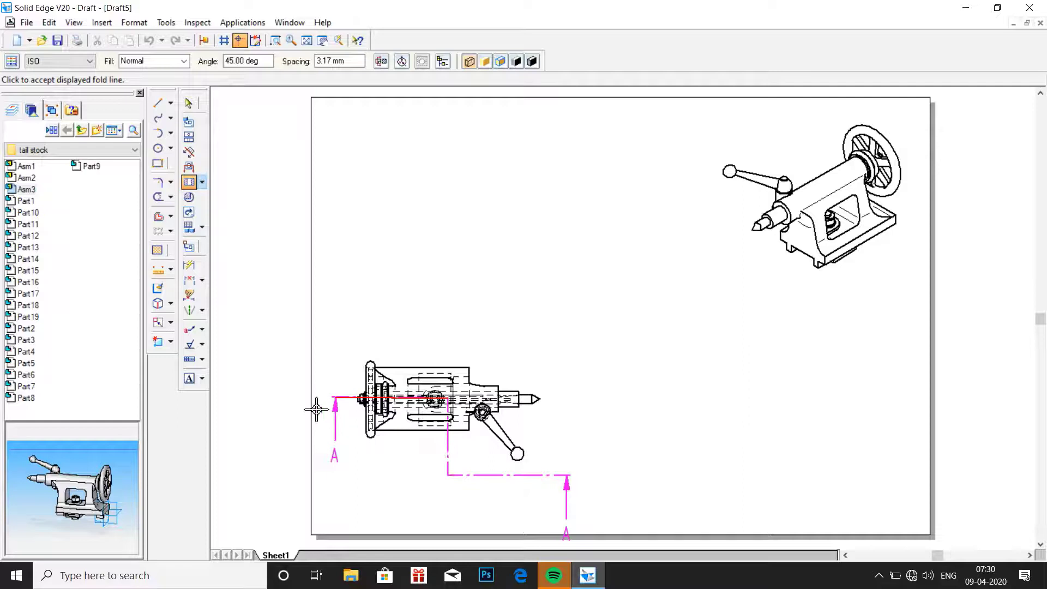
left_click(318, 410)
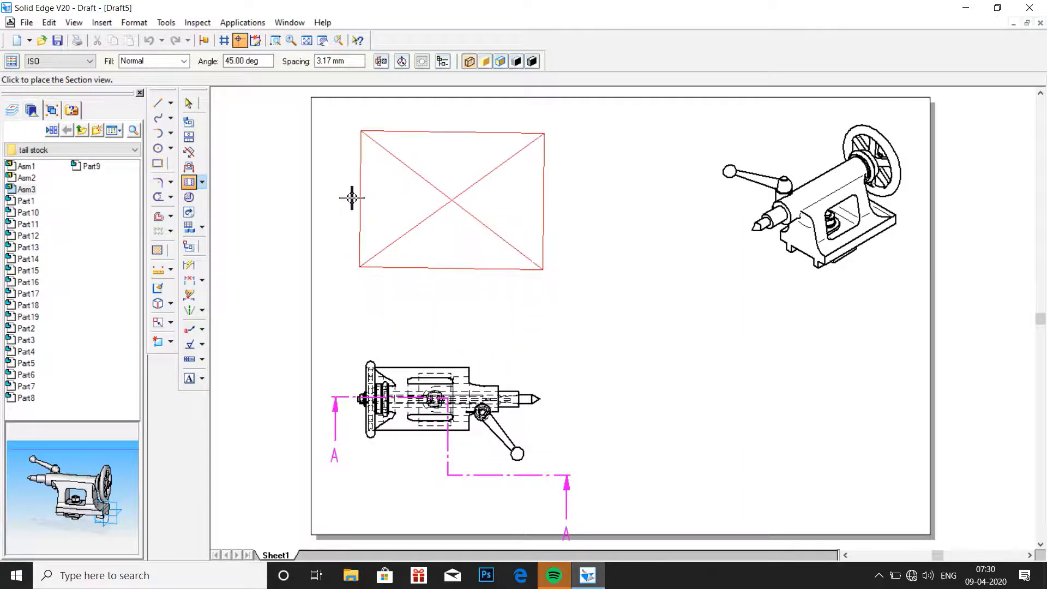
left_click(452, 199)
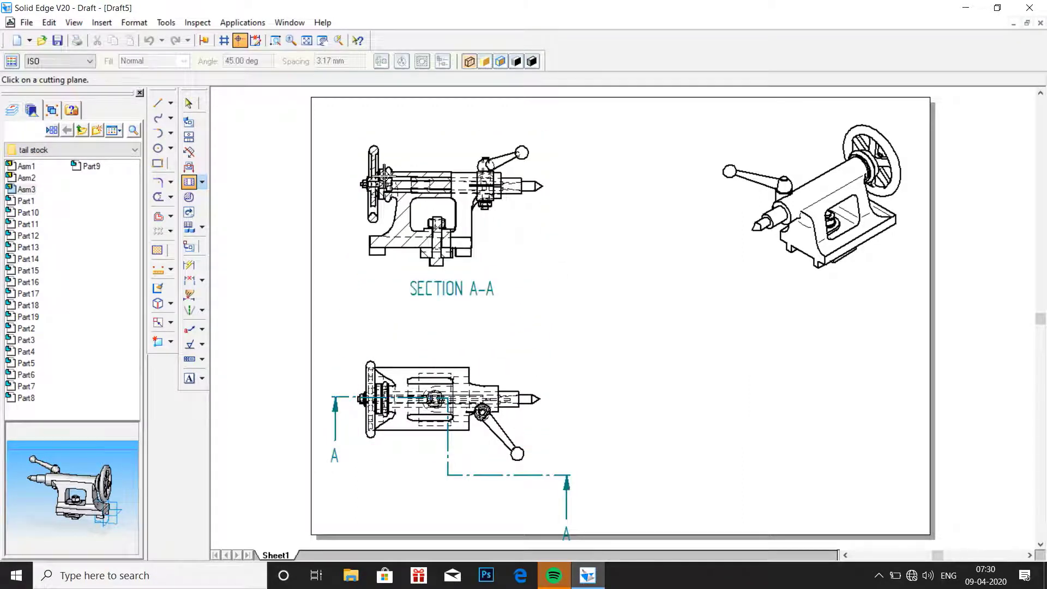
mouse_move(521, 262)
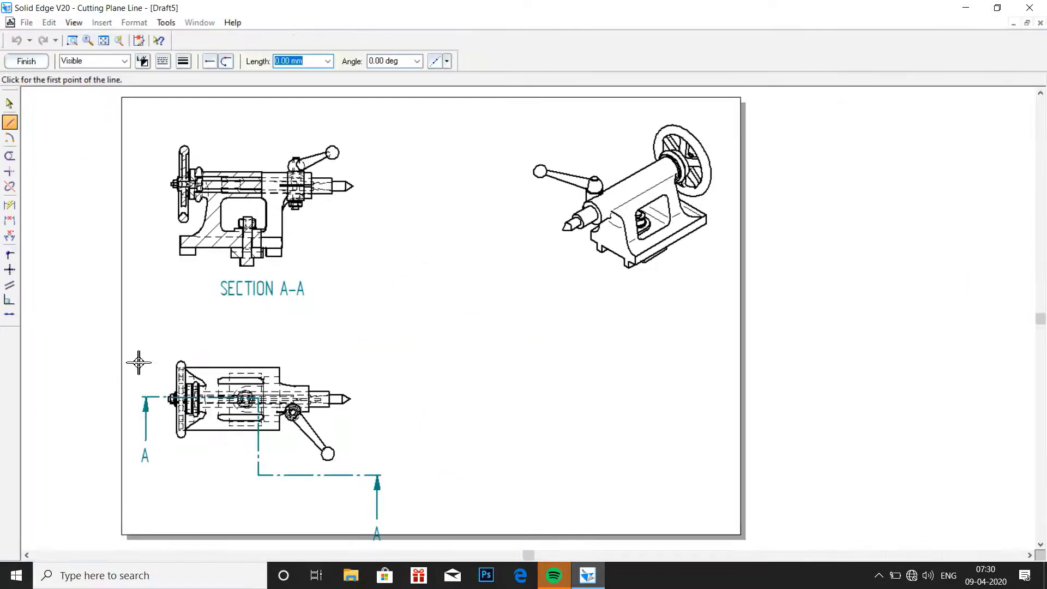
mouse_move(159, 300)
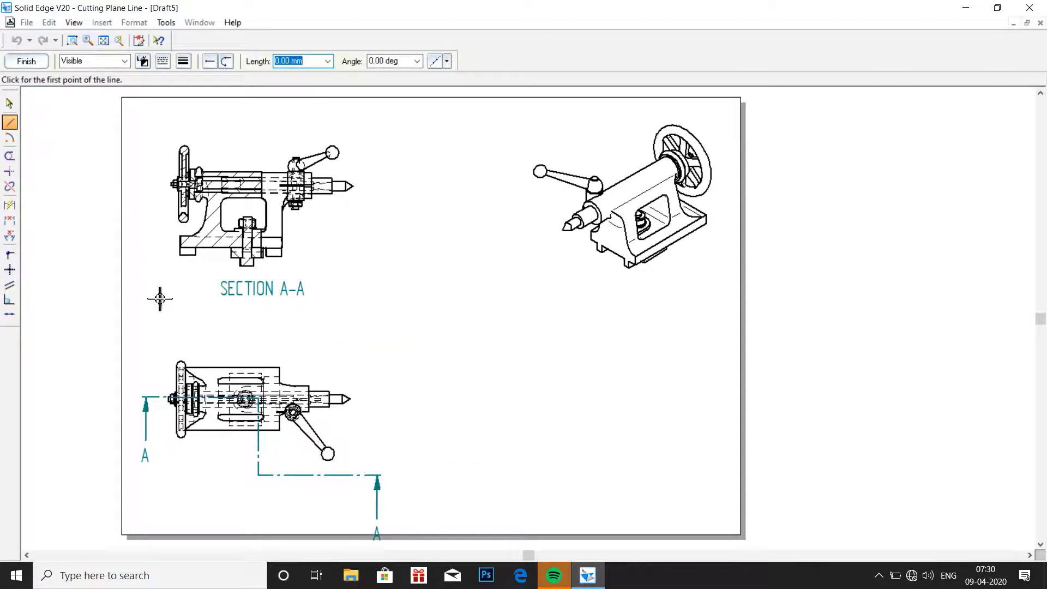
Draw vertical cutting plane B-B at the handwheel end and start its section view.
left_click(168, 334)
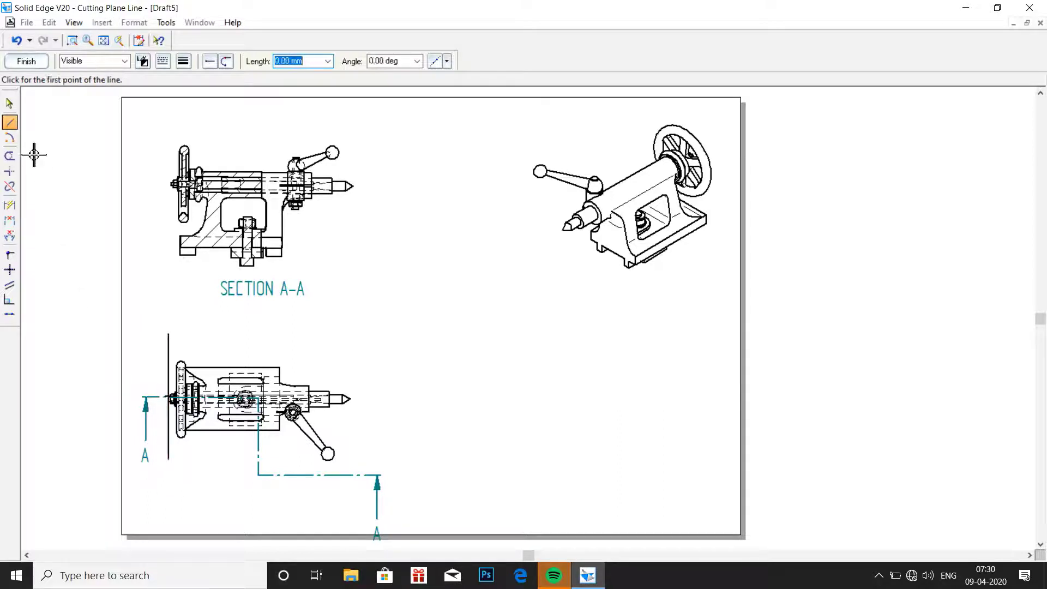
left_click(26, 60)
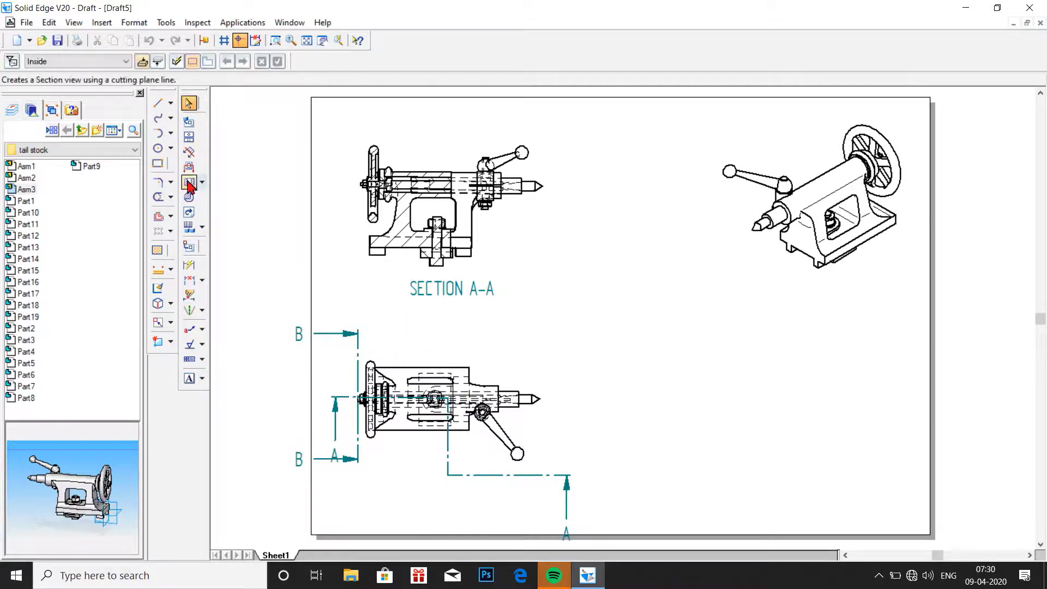
left_click(190, 182)
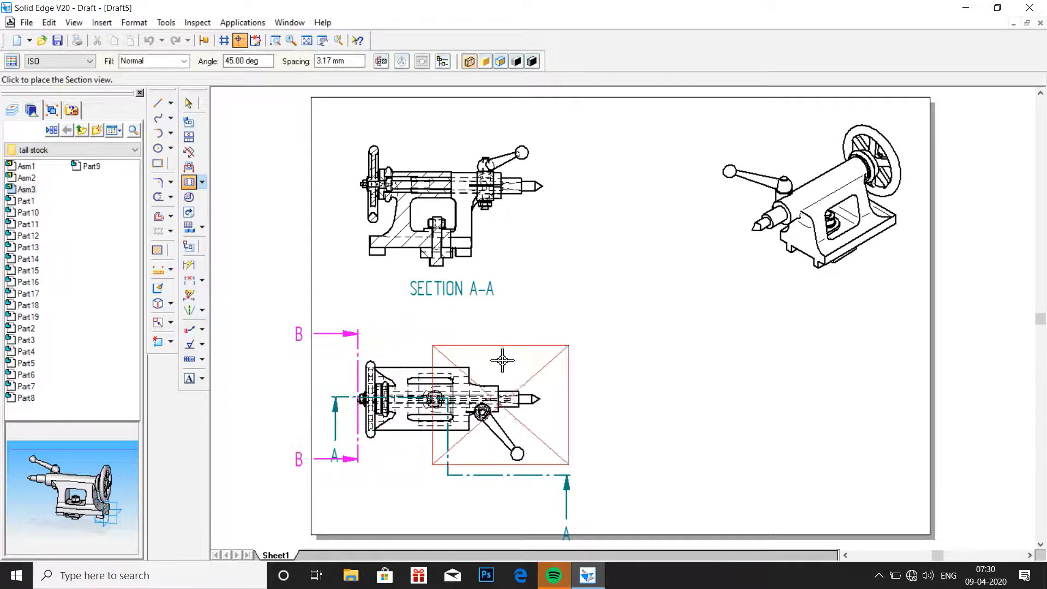
mouse_move(635, 355)
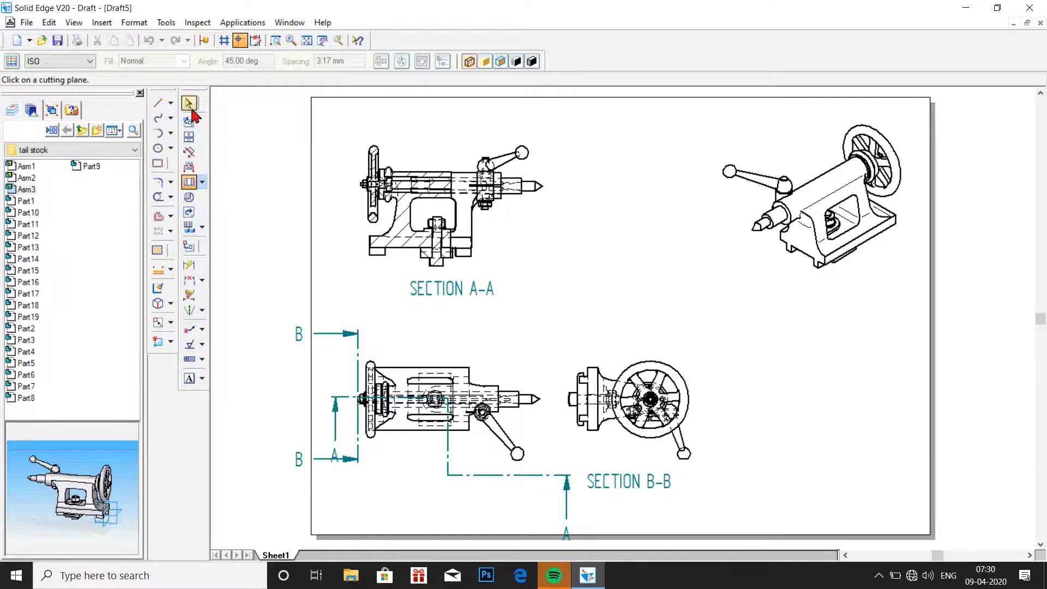
Delete the section B-B view and its cutting plane.
left_click(642, 401)
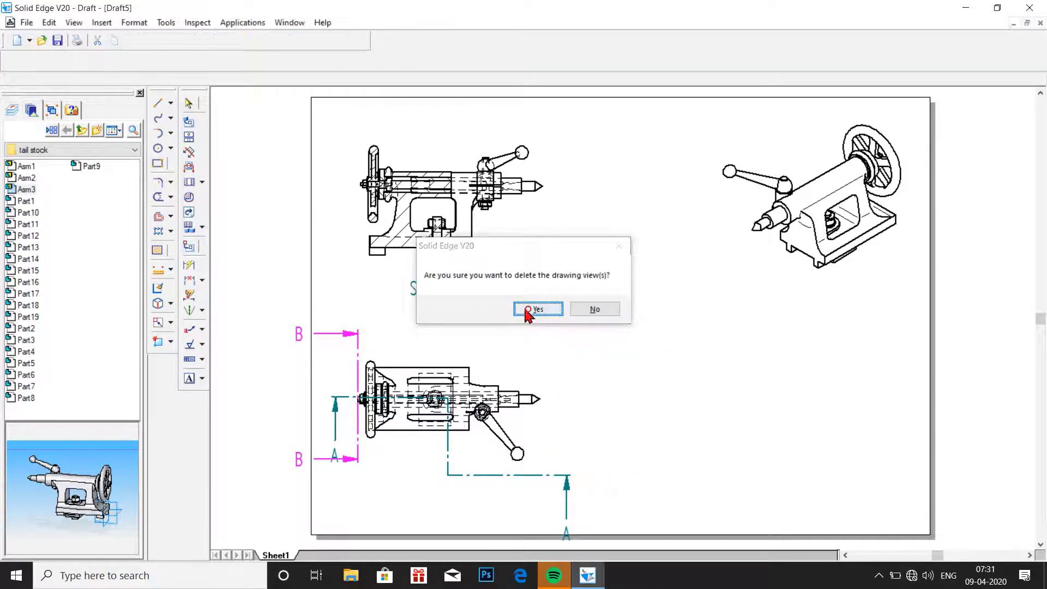
left_click(538, 308)
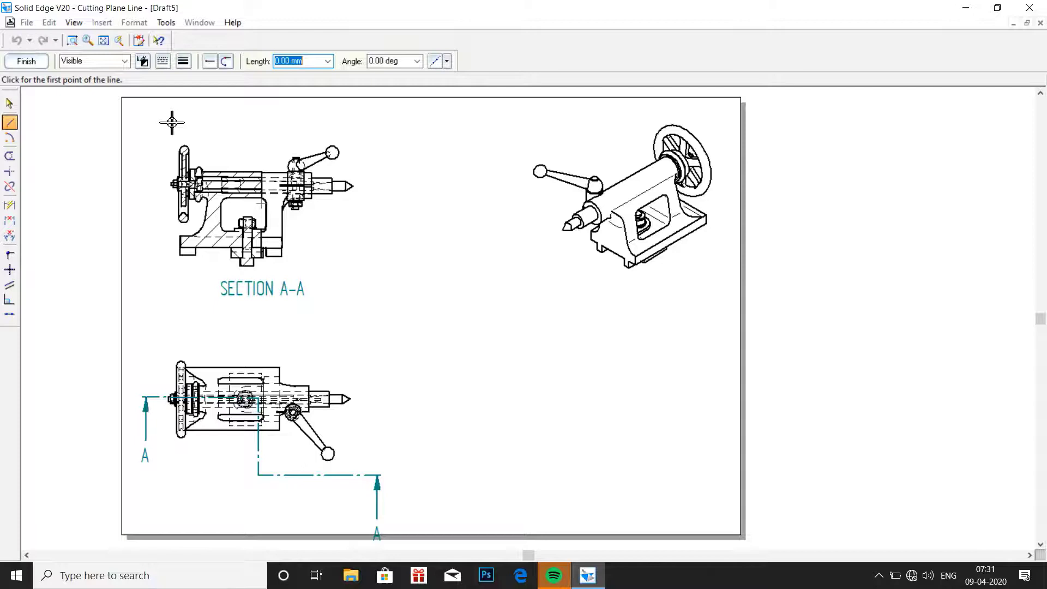
mouse_move(158, 122)
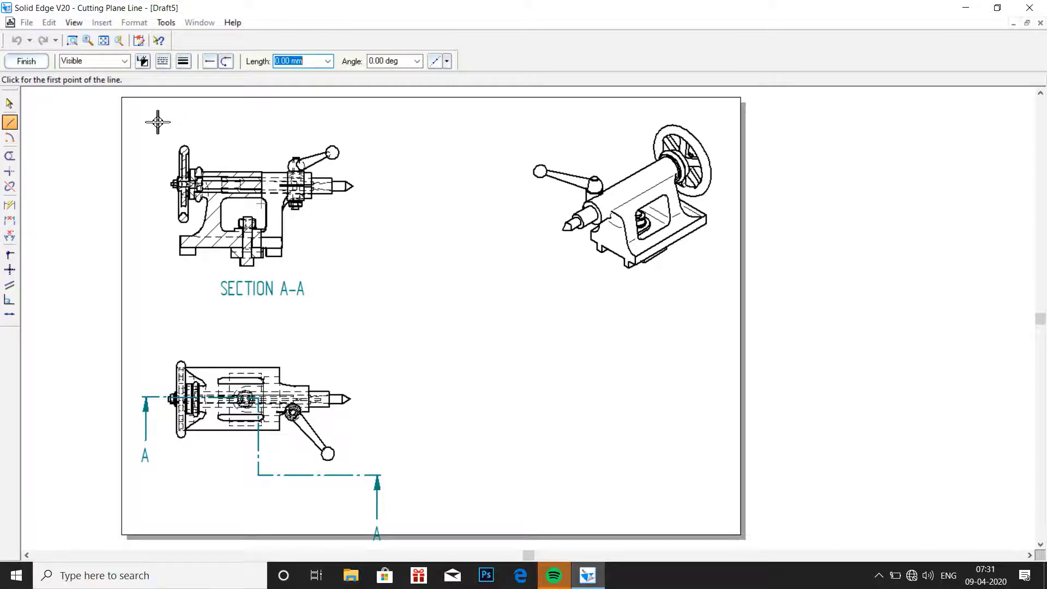
Redraw vertical cutting plane B-B through the handwheel end of section A-A.
left_click(158, 121)
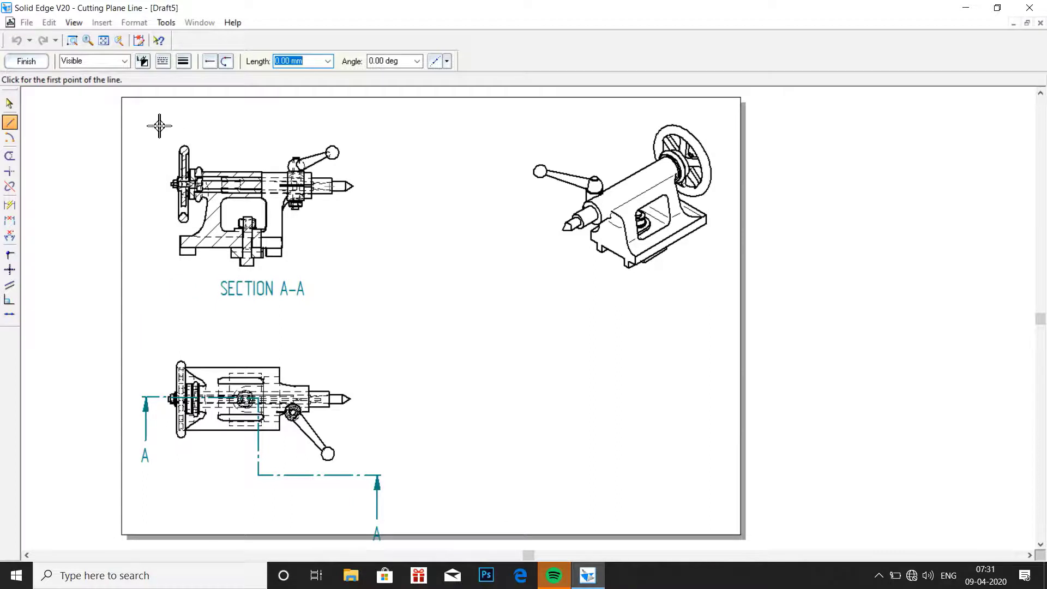
left_click(159, 125)
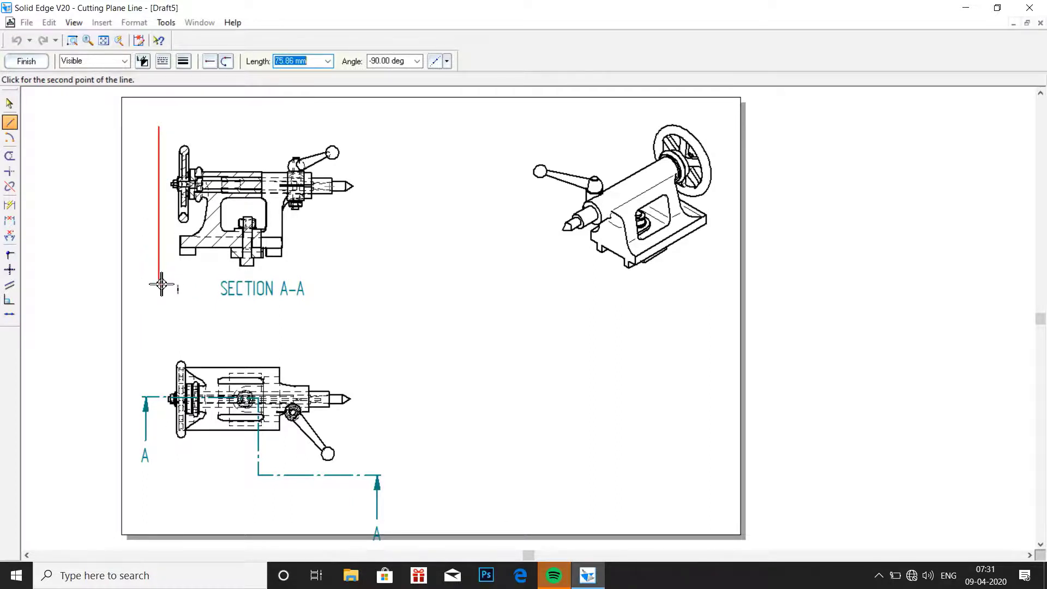
left_click(26, 61)
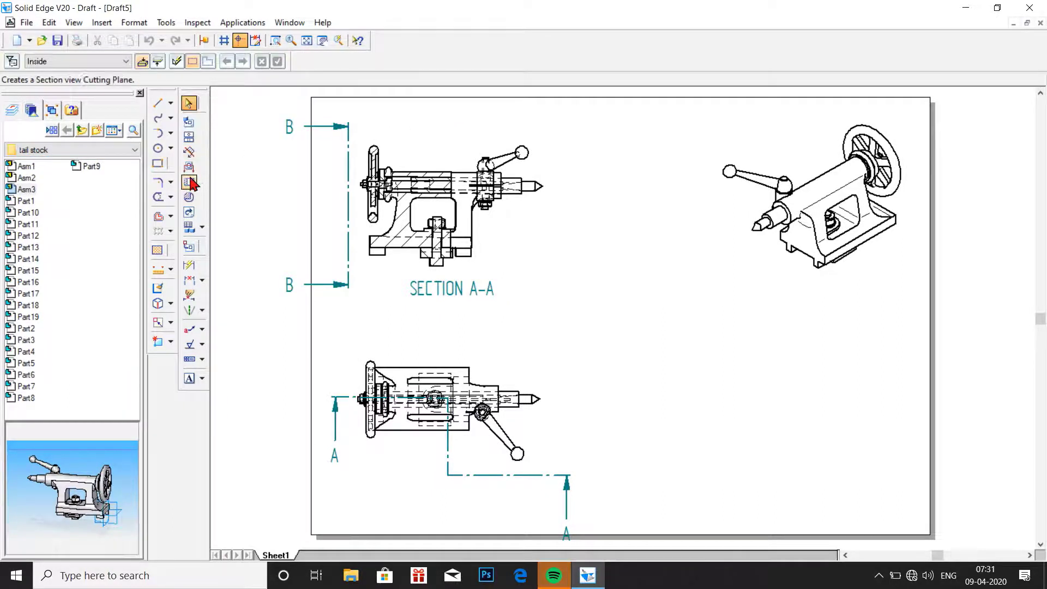
Create section B-B and place it between section A-A and the isometric view.
left_click(188, 182)
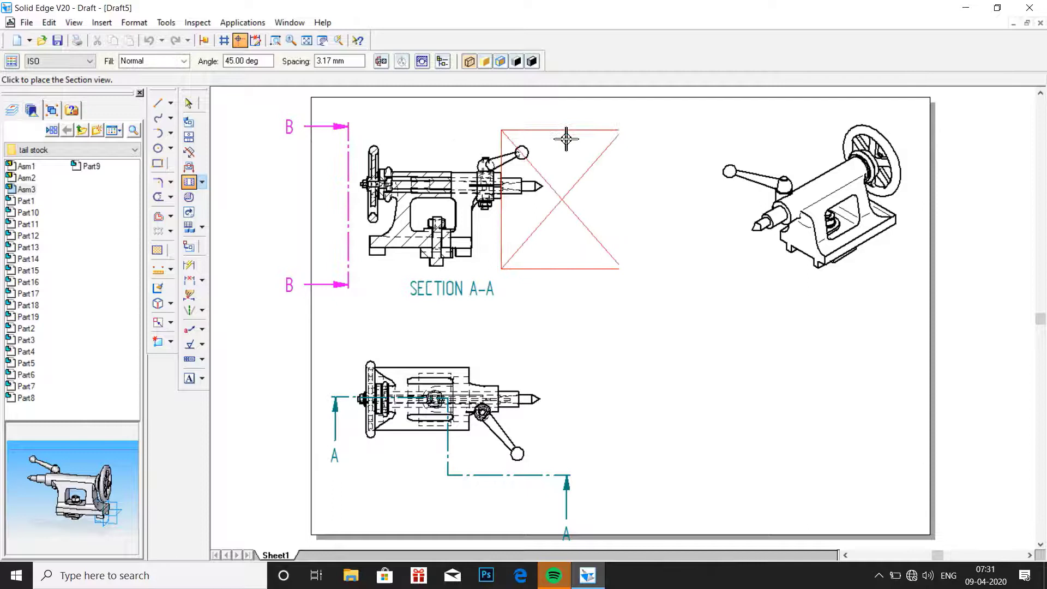
mouse_move(617, 142)
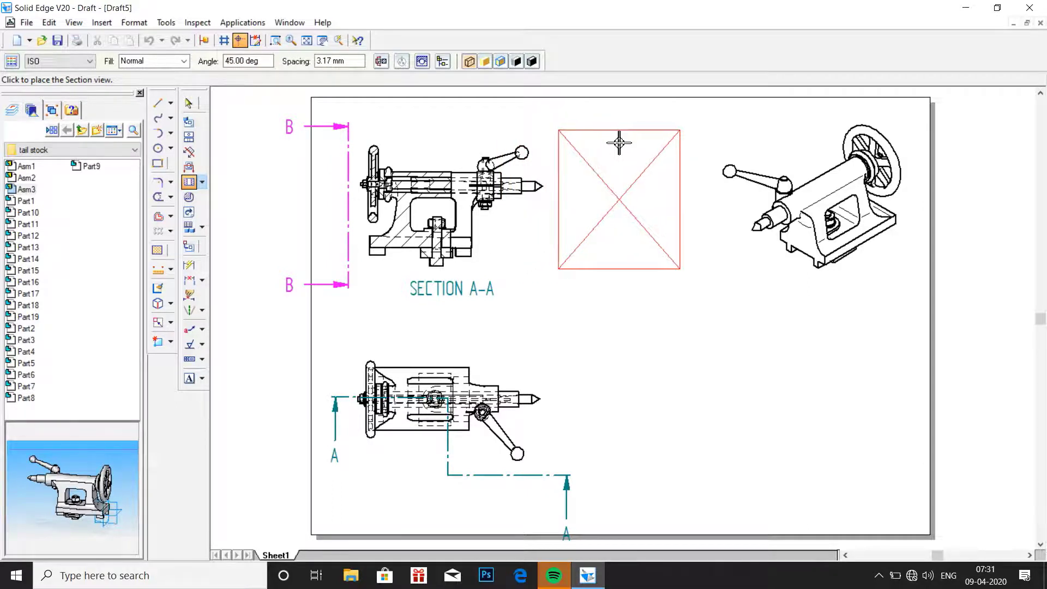
left_click(619, 200)
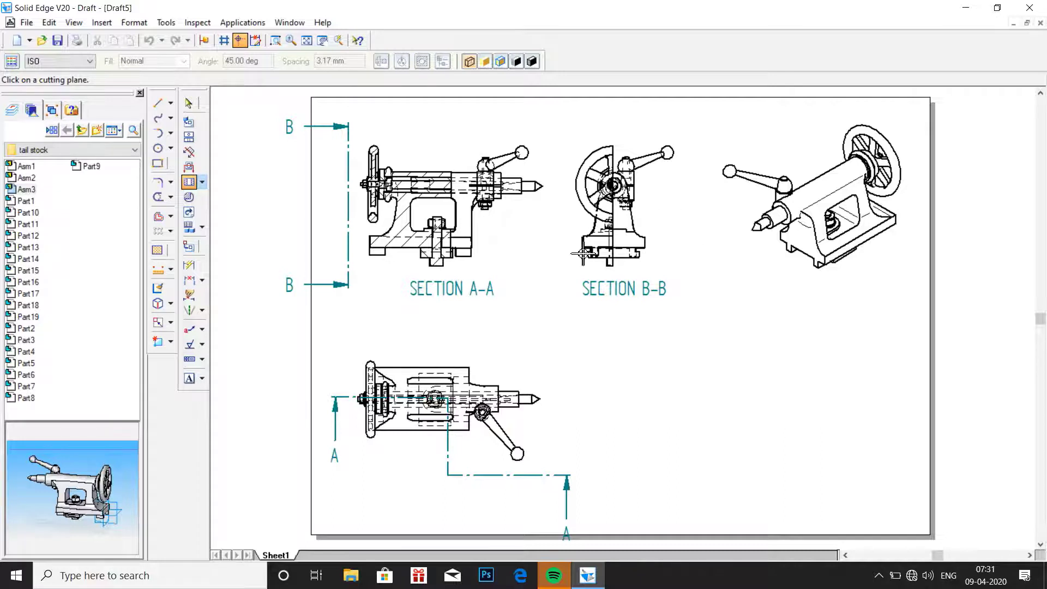
mouse_move(346, 143)
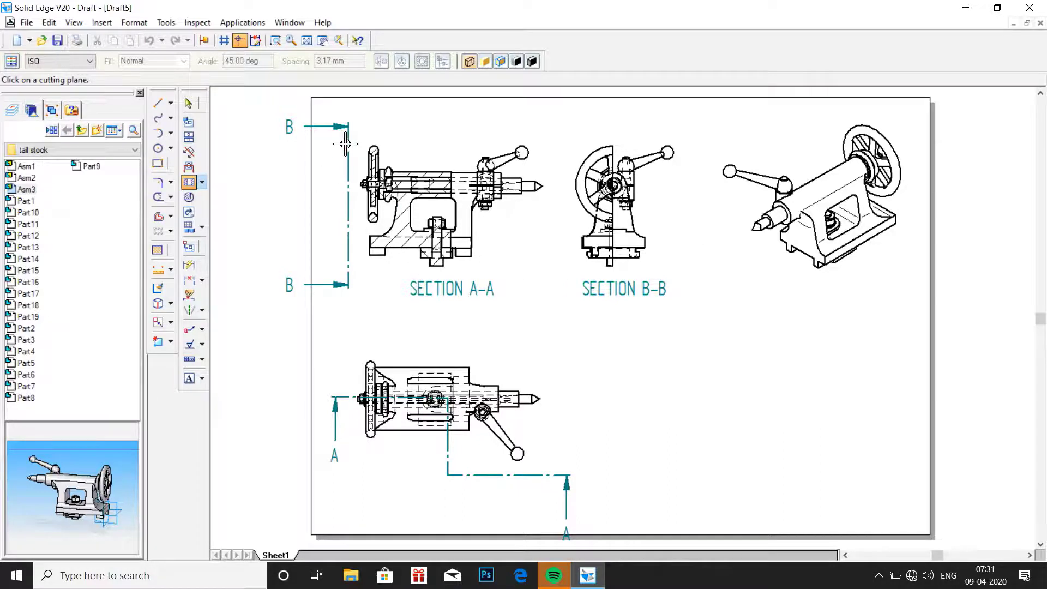
left_click(189, 106)
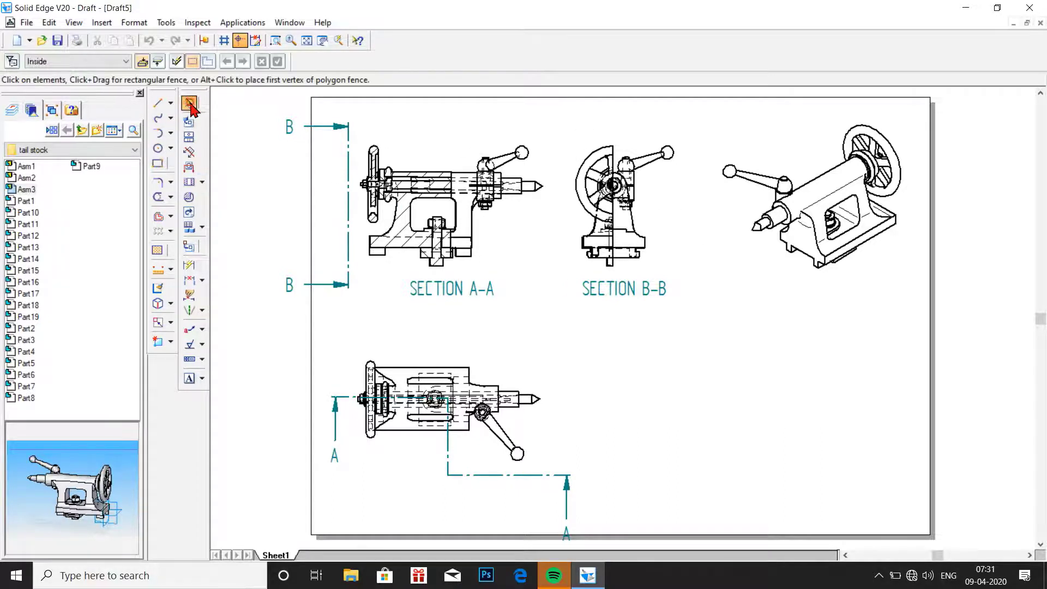
Select the SECTION B-B view and start another drawing-view command.
left_click(623, 207)
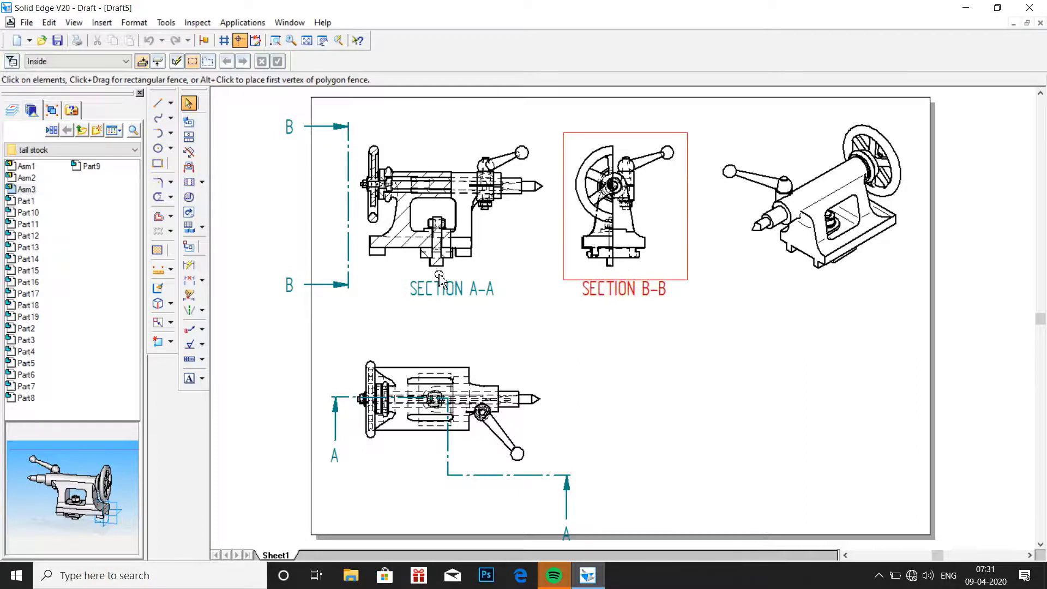
left_click(189, 227)
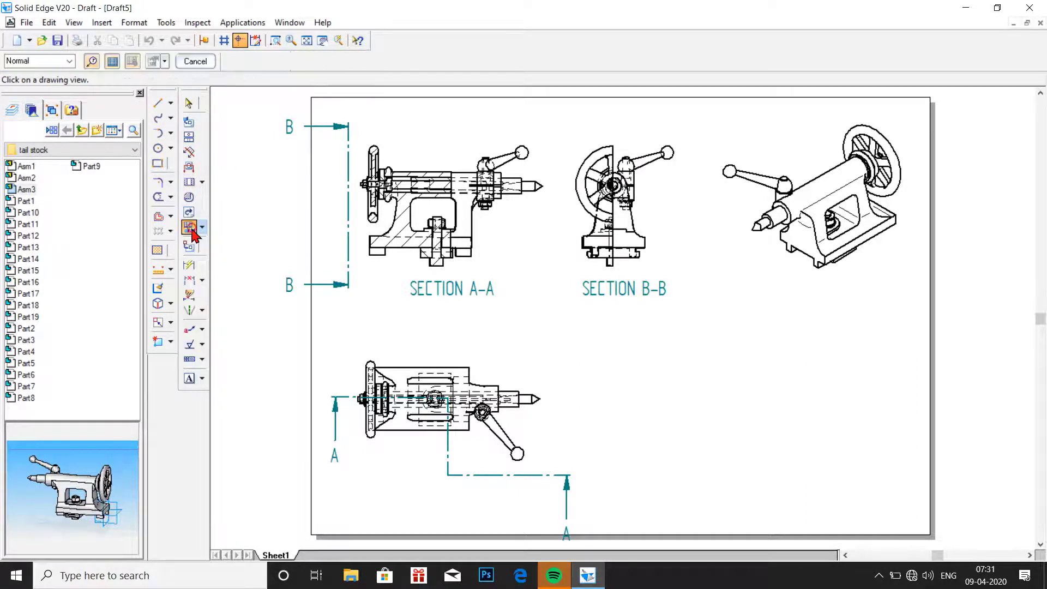